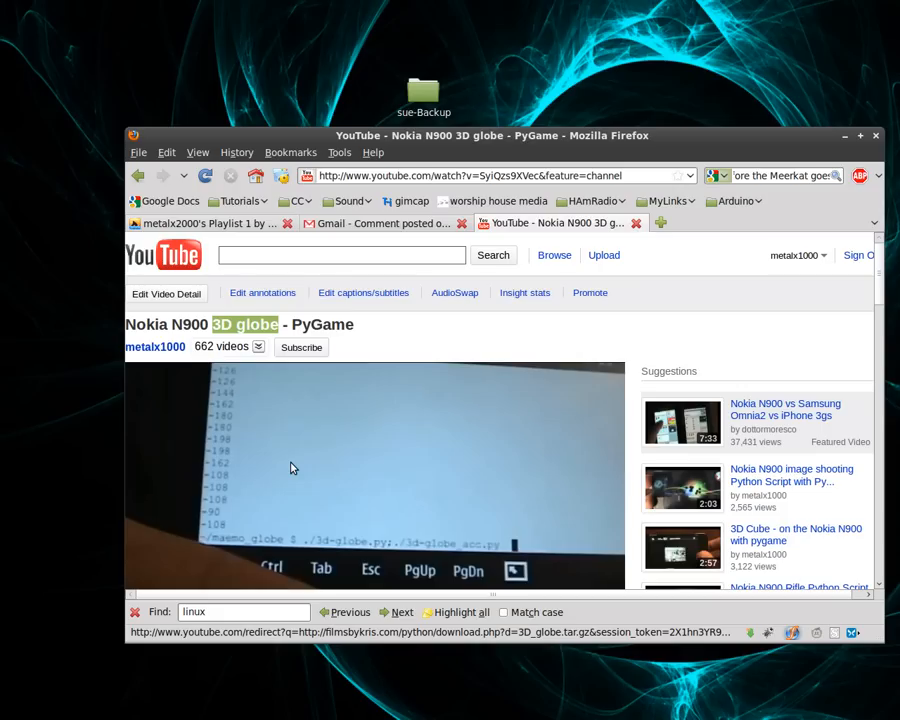
pyautogui.moveTo(304, 430)
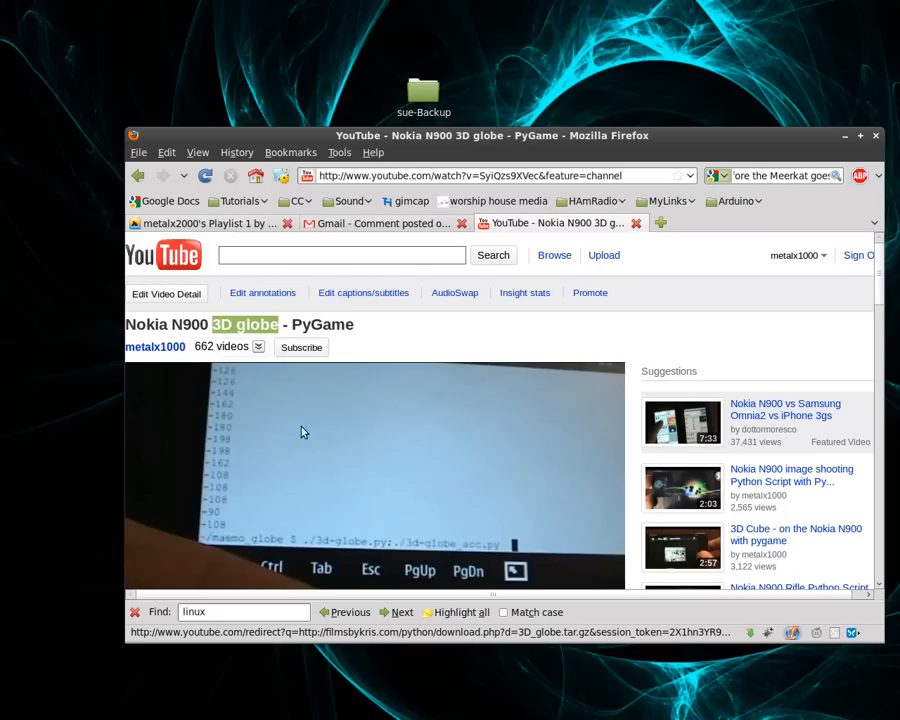
pyautogui.moveTo(222, 318)
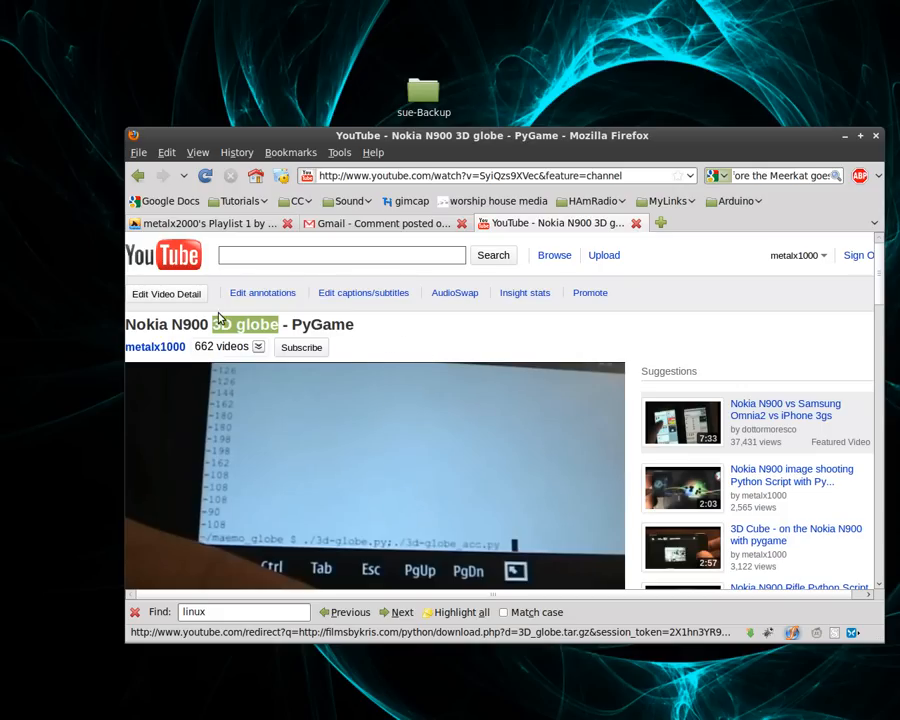
pyautogui.moveTo(164, 324)
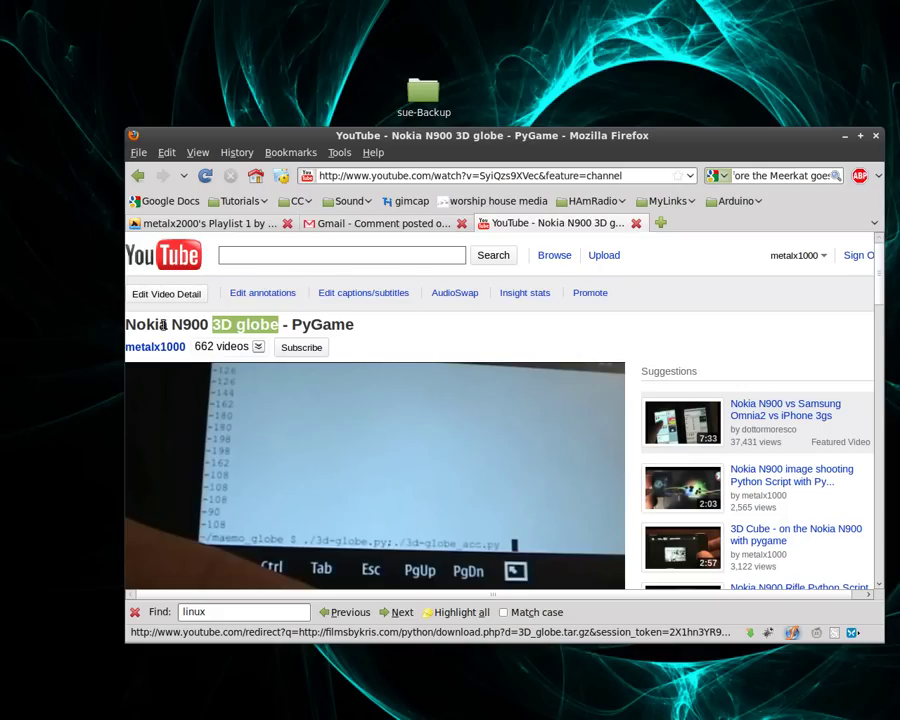
pyautogui.moveTo(490, 330)
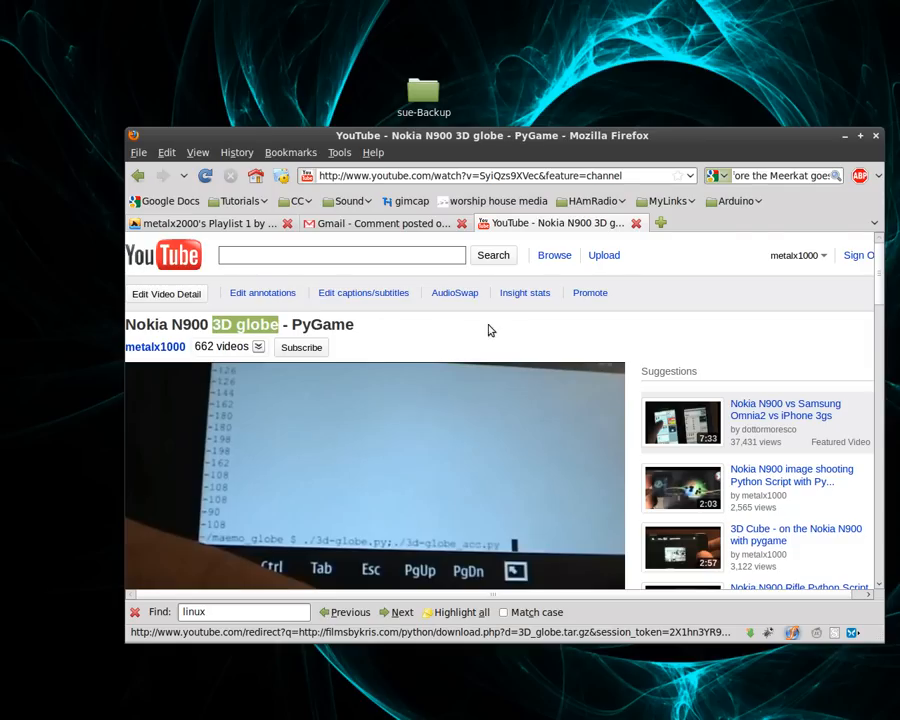
pyautogui.moveTo(592, 326)
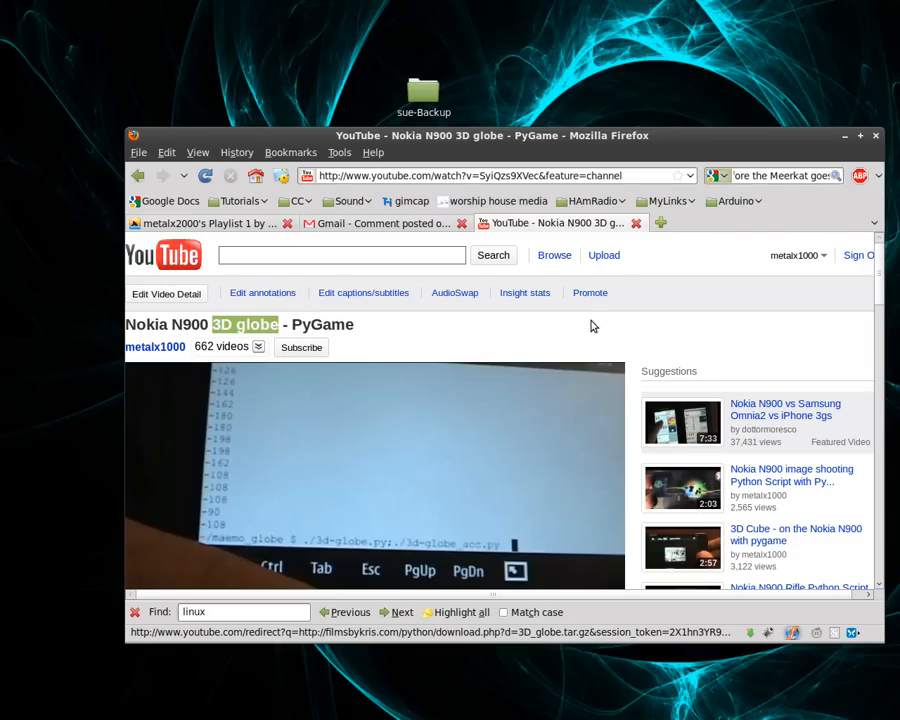
pyautogui.moveTo(630, 336)
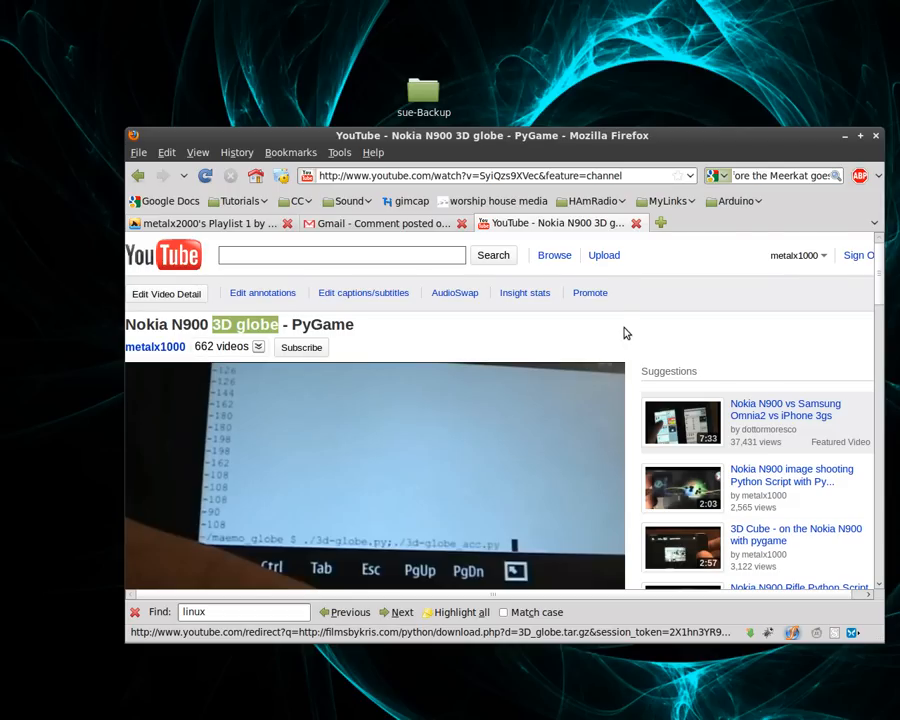
# Step: Scroll the N900 3D globe video page down to its description and the filmsbykris download link
pyautogui.scroll(-3)
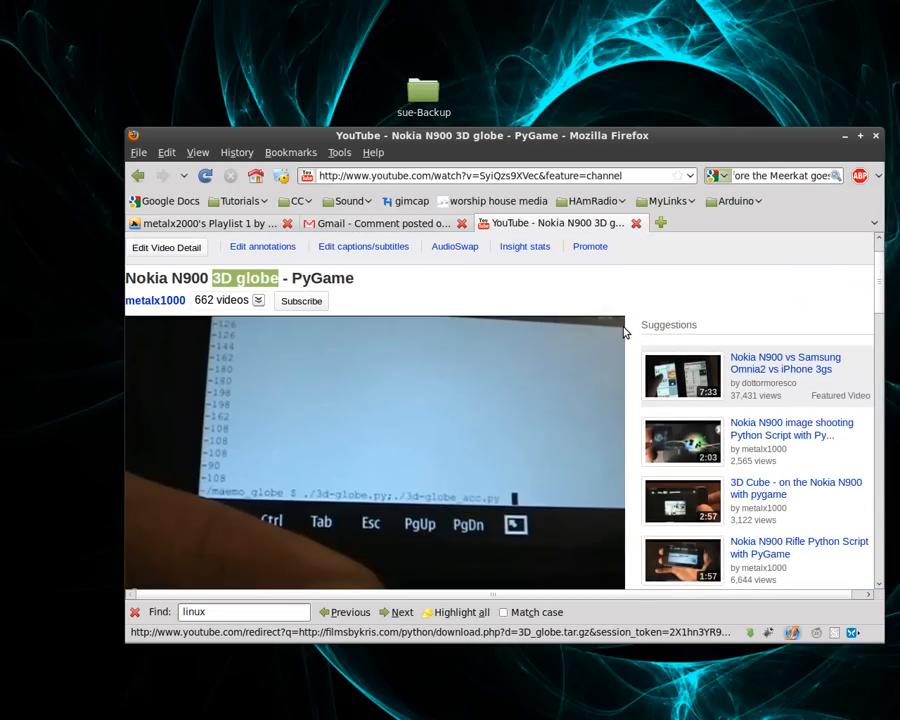
pyautogui.moveTo(636, 328)
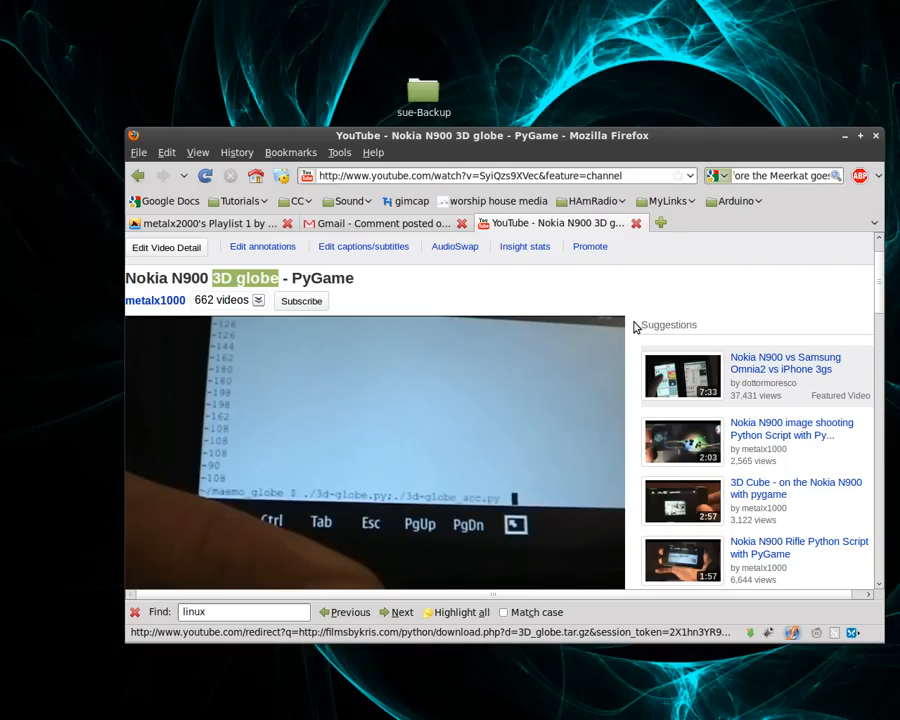
pyautogui.moveTo(410, 288)
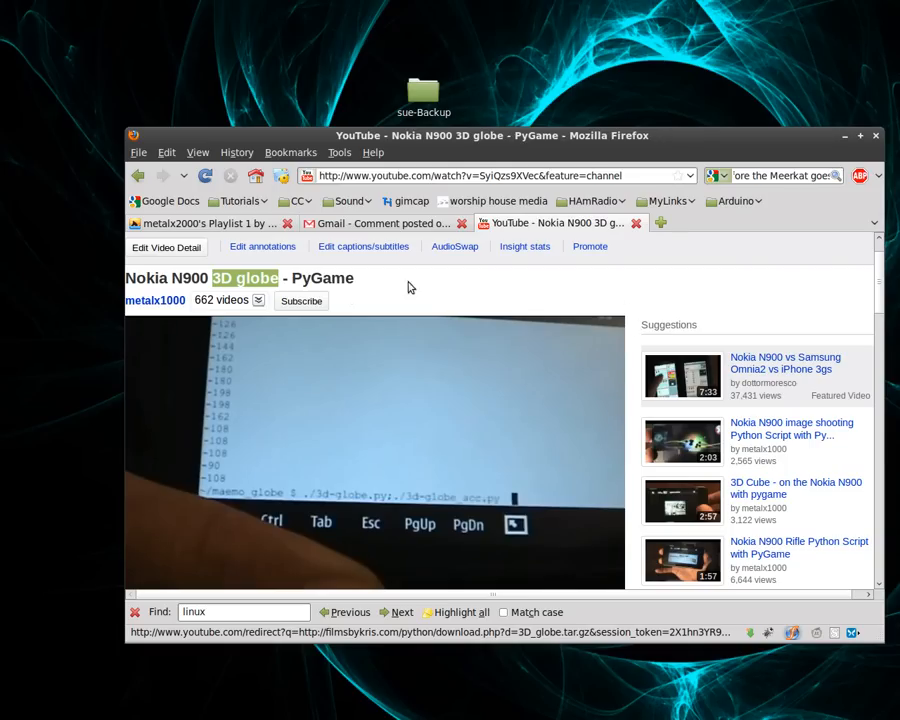
pyautogui.scroll(-3)
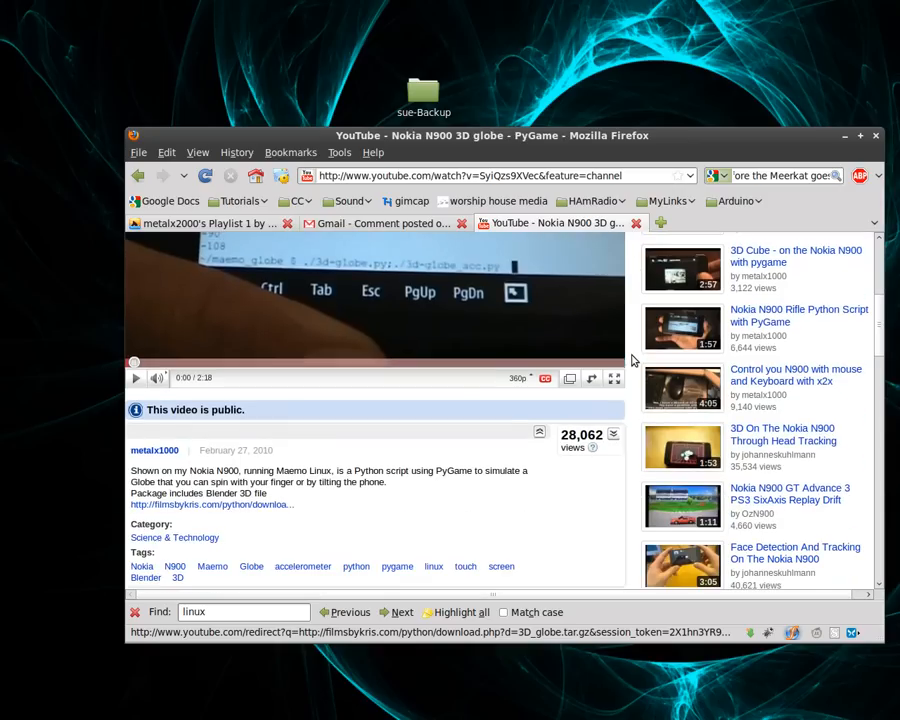
pyautogui.moveTo(210, 504)
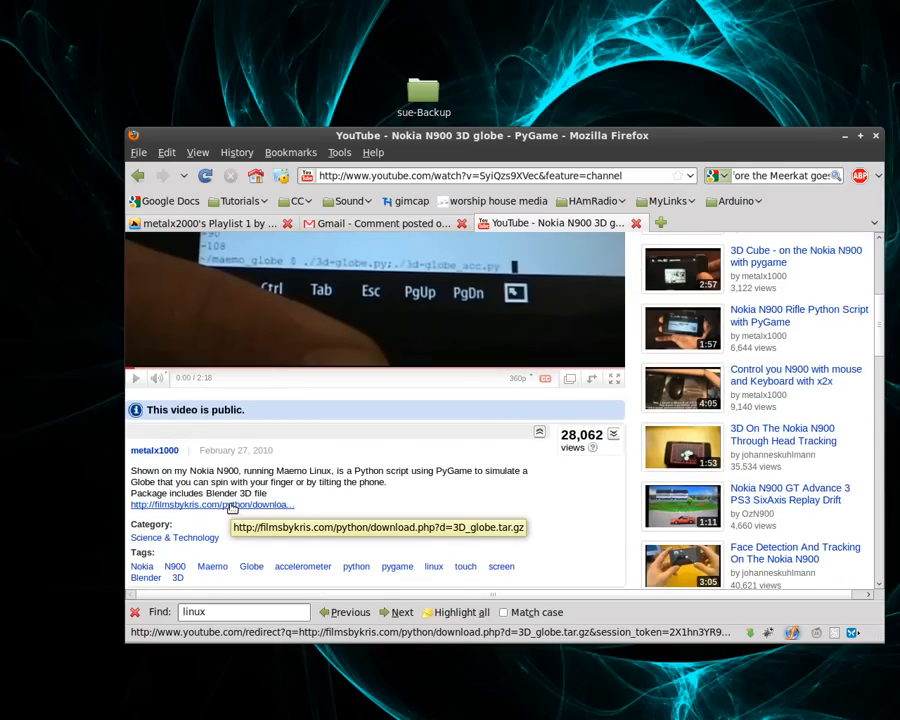
# Step: Download 3D_globe.tar.gz from the description link, keeping 'Open with Archive Manager' selected
pyautogui.click(212, 504)
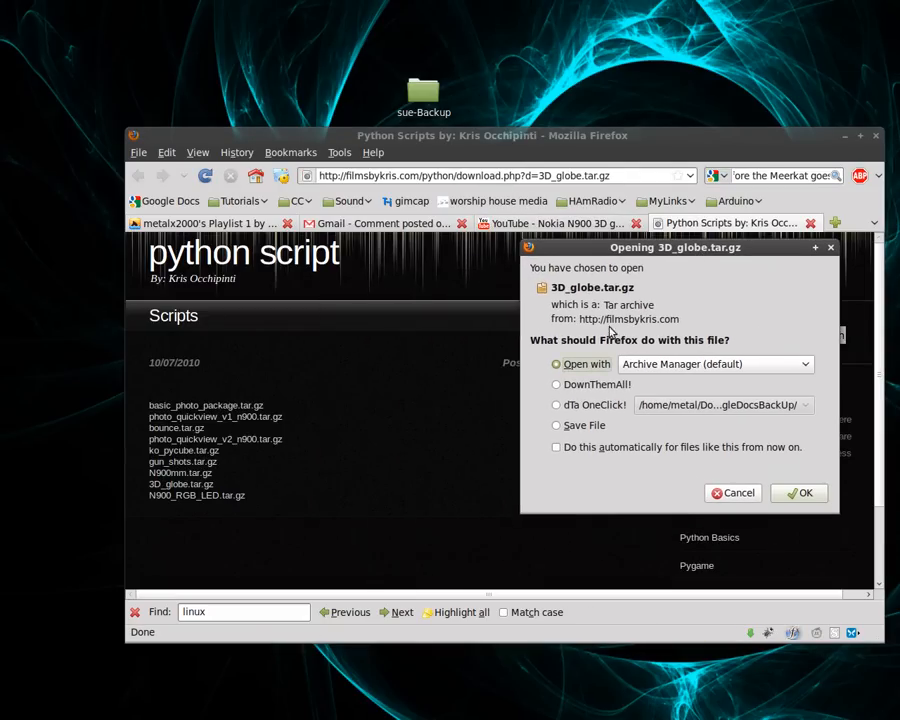
pyautogui.moveTo(176, 428)
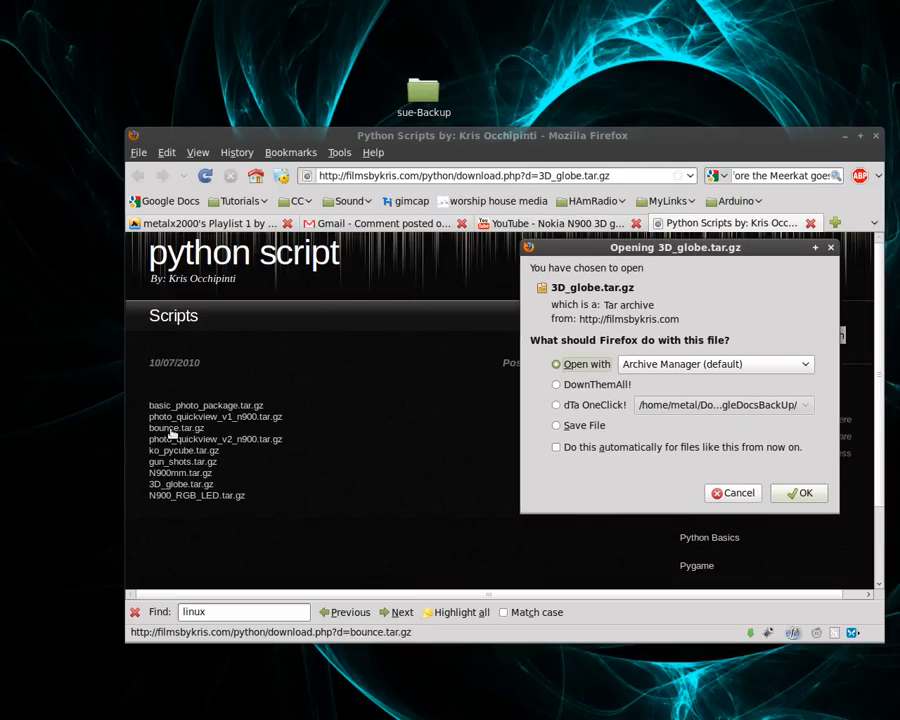
pyautogui.moveTo(330, 482)
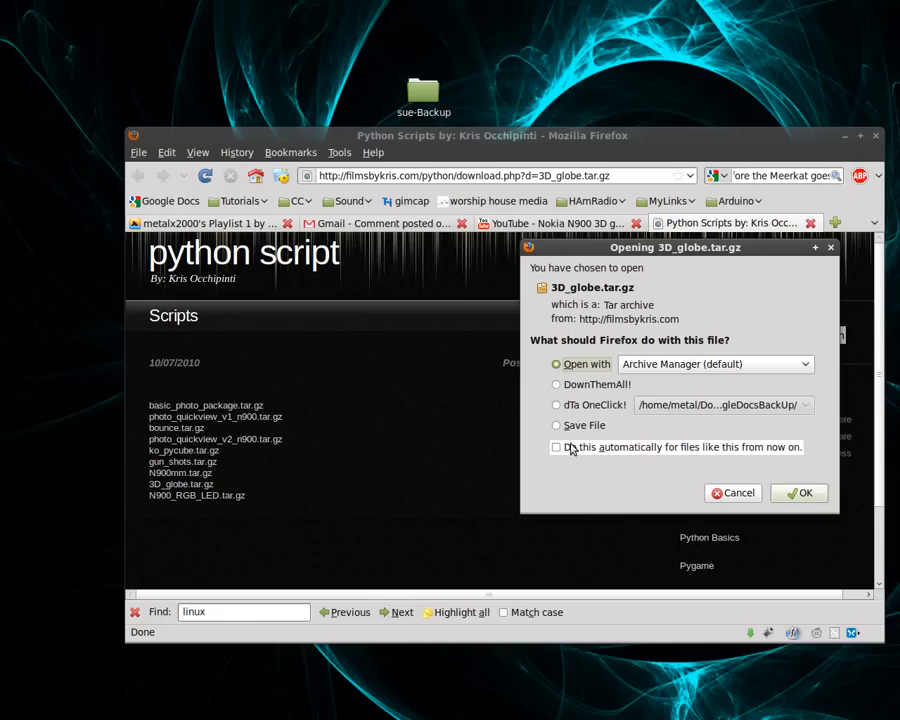
pyautogui.click(556, 424)
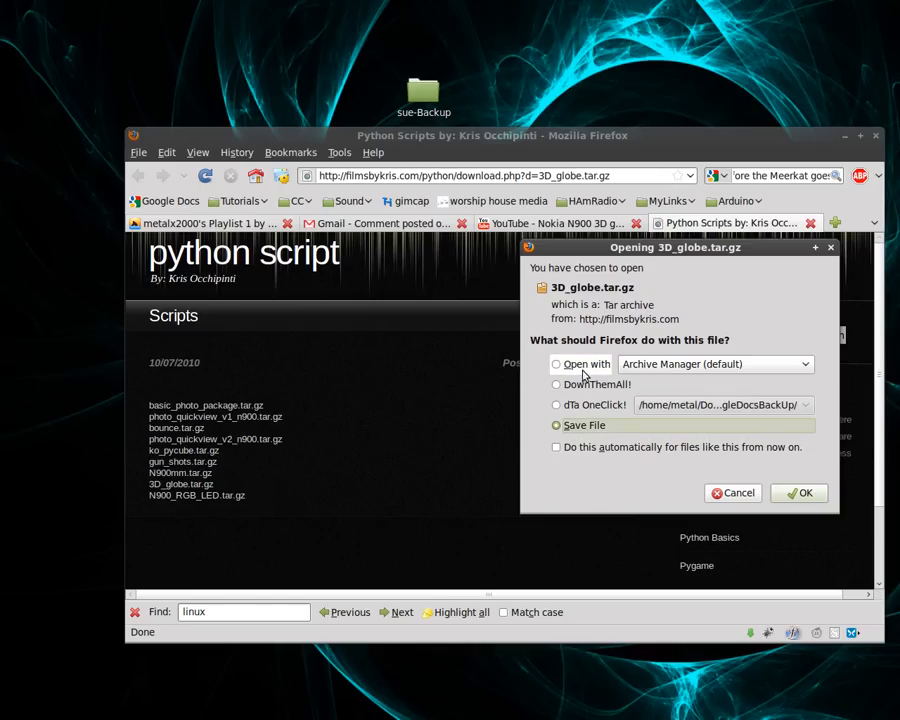
pyautogui.click(556, 364)
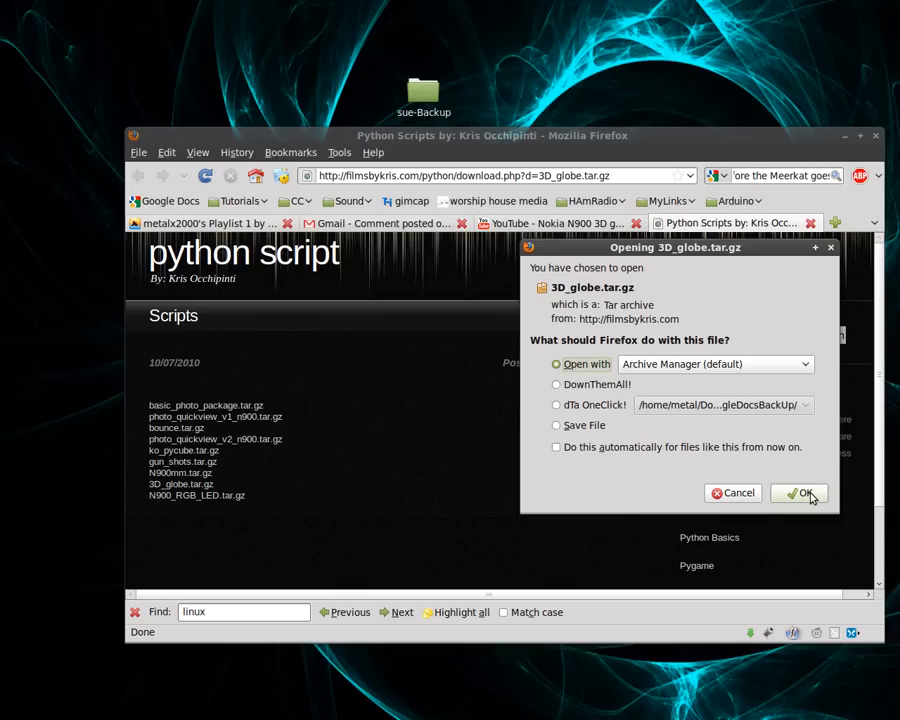
# Step: Confirm opening in Archive Manager and browse into the inner 3D_globe.tar-3 archive
pyautogui.click(800, 492)
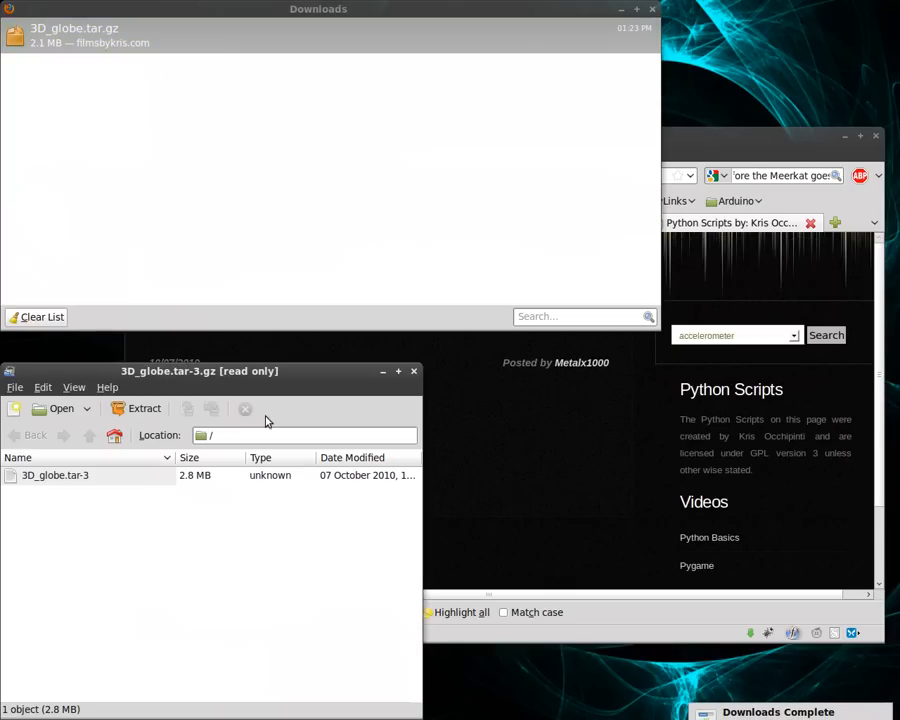
pyautogui.moveTo(144, 290)
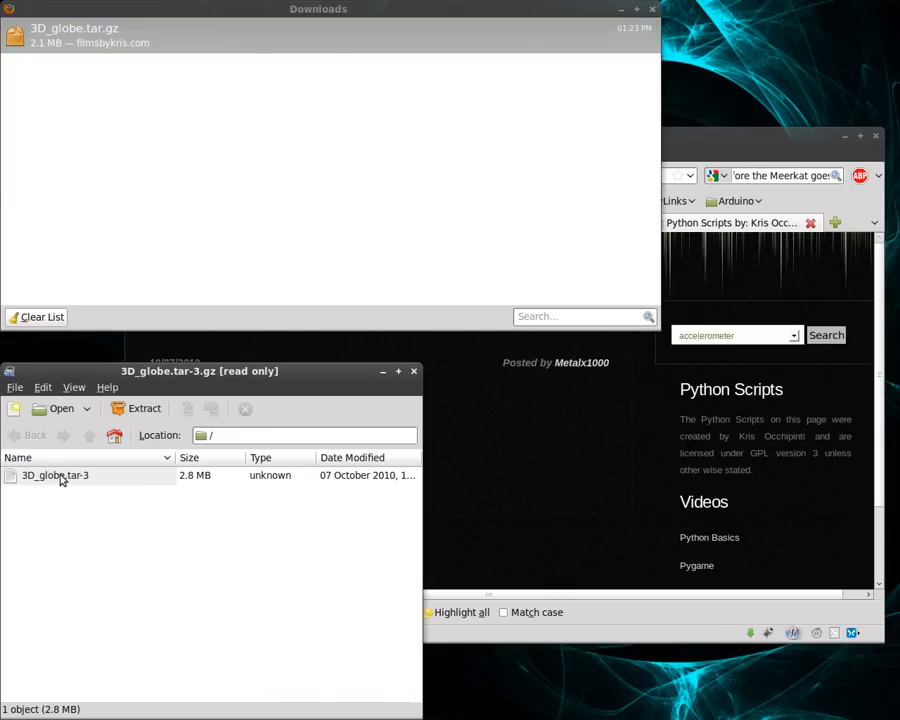
pyautogui.doubleClick(56, 476)
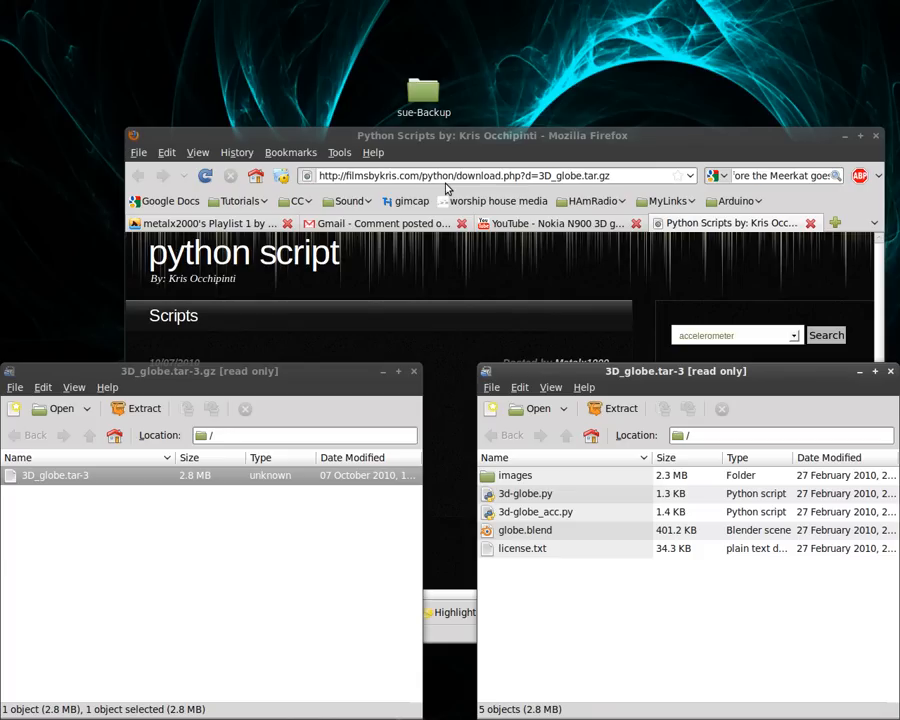
pyautogui.moveTo(156, 78)
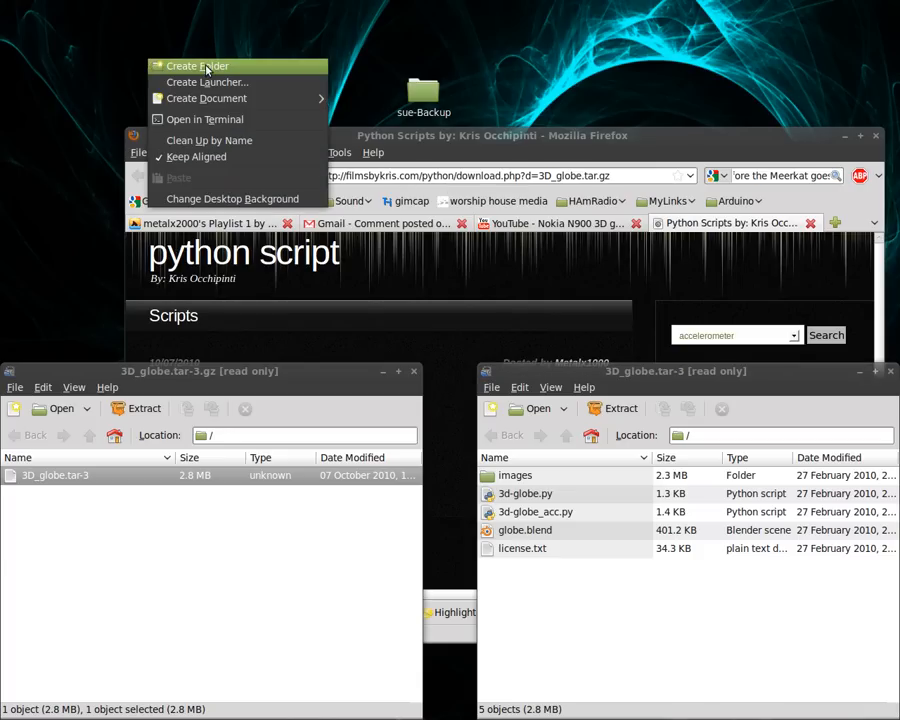
# Step: Create a 'globe' folder on the Desktop with the extracted files and view it in File Browser
pyautogui.click(198, 64)
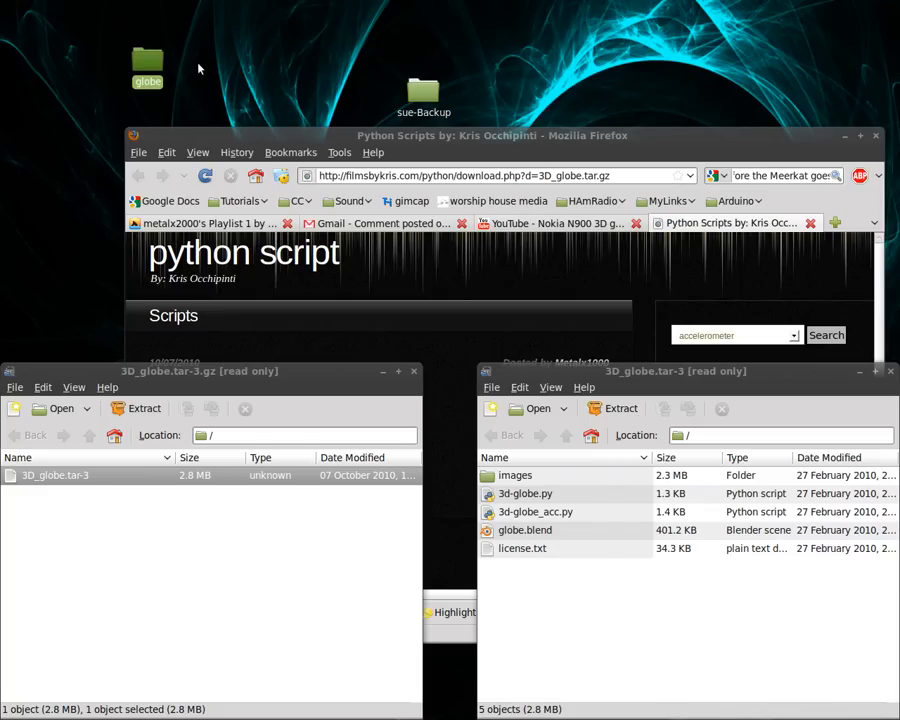
pyautogui.doubleClick(148, 62)
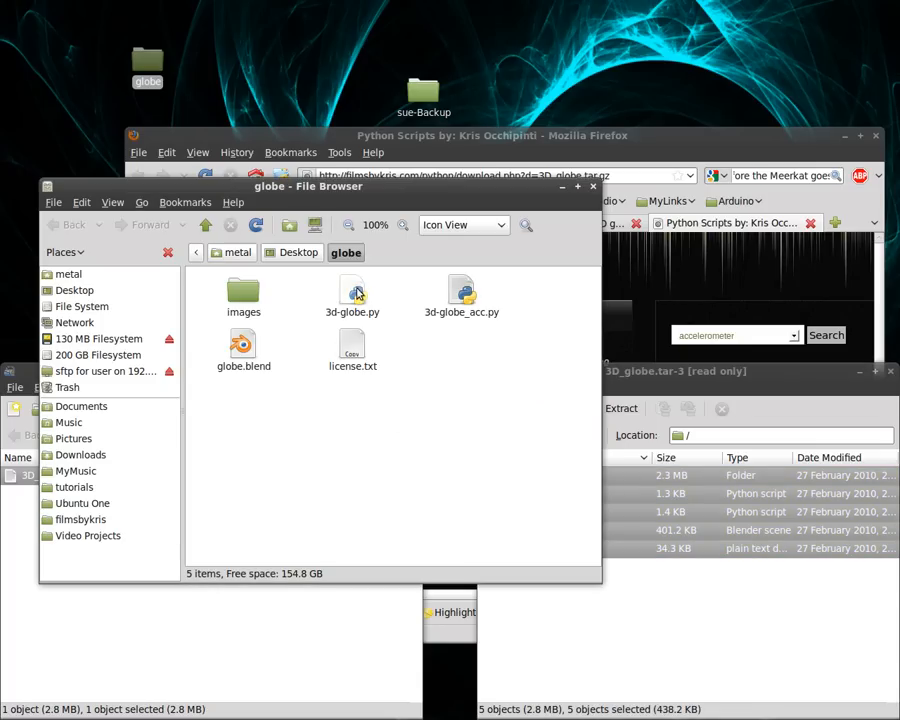
pyautogui.moveTo(476, 322)
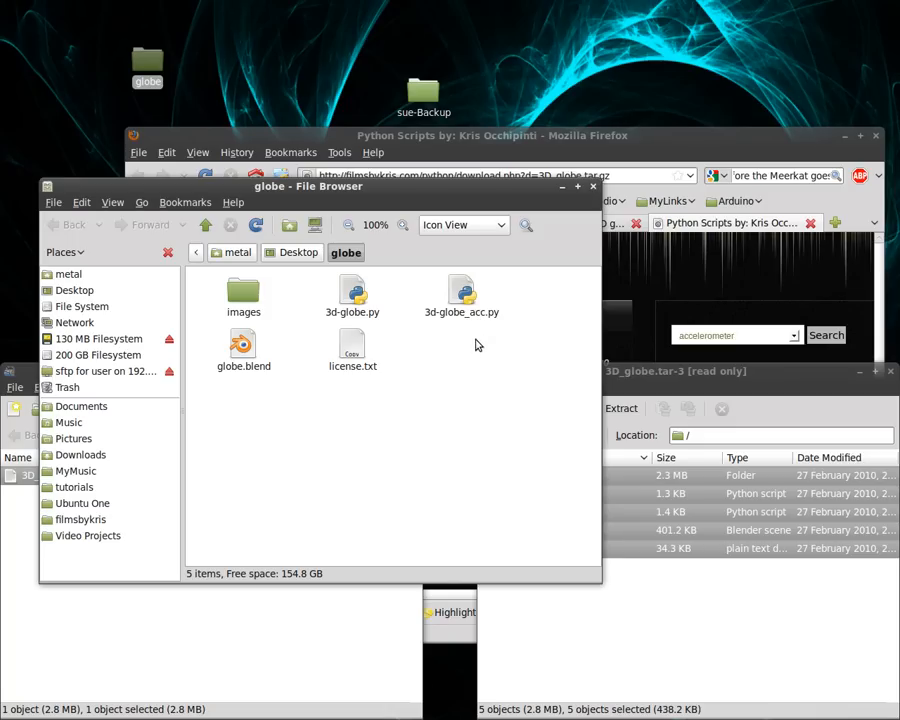
pyautogui.moveTo(382, 336)
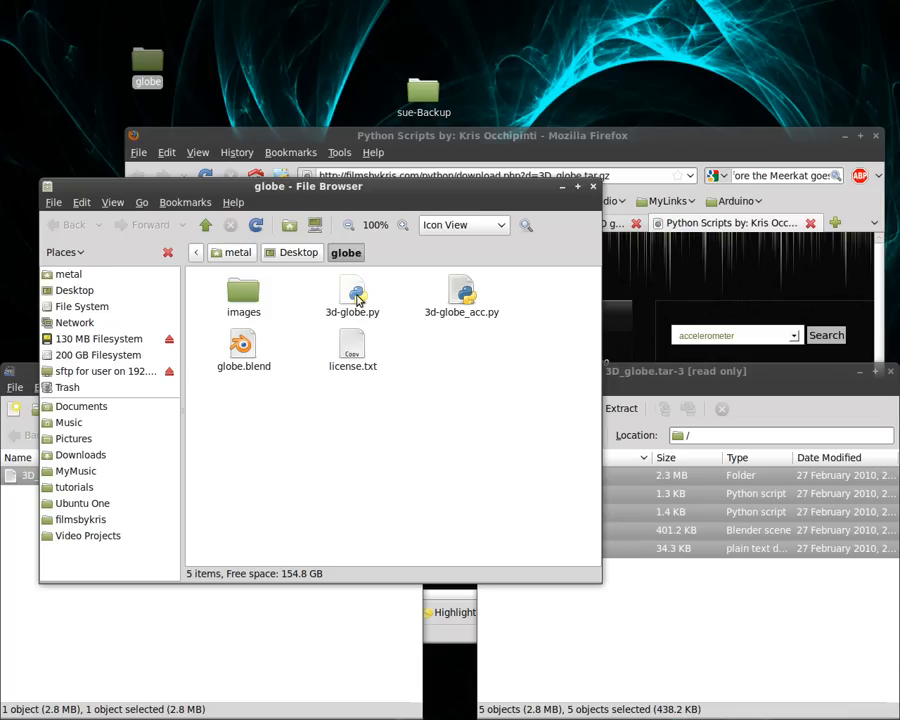
# Step: Launch 3d-globe.py from the globe folder to get the run-or-display prompt
pyautogui.click(352, 290)
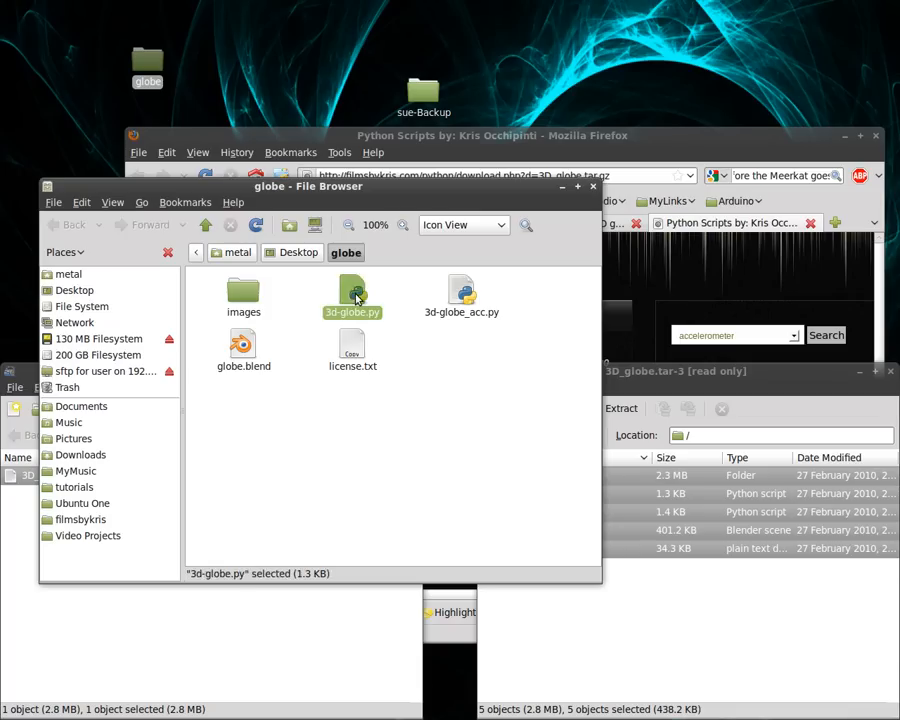
pyautogui.doubleClick(352, 292)
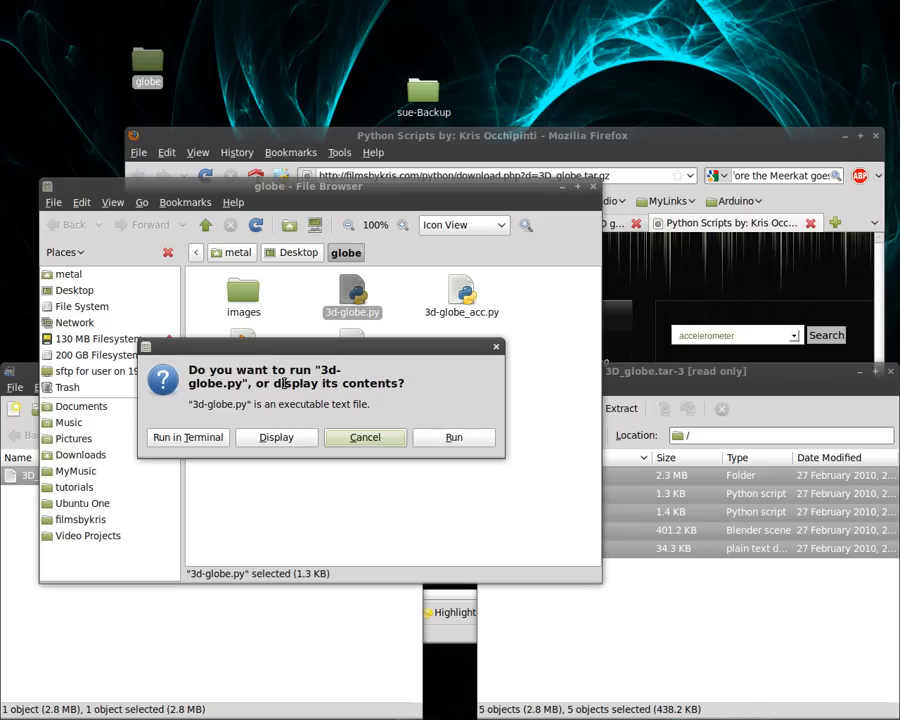
pyautogui.moveTo(400, 402)
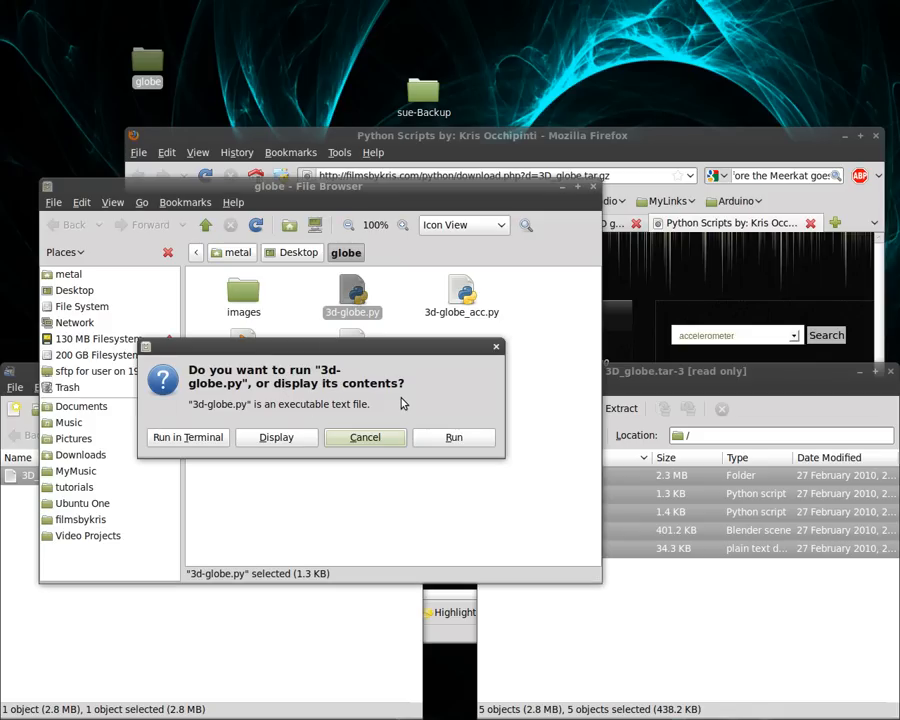
pyautogui.moveTo(364, 436)
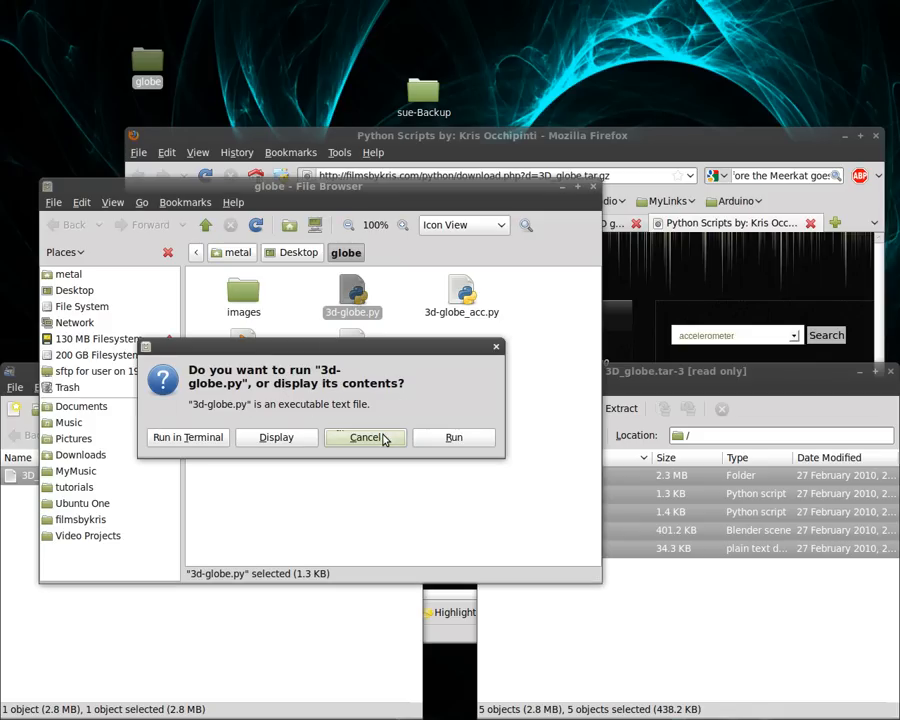
pyautogui.moveTo(220, 420)
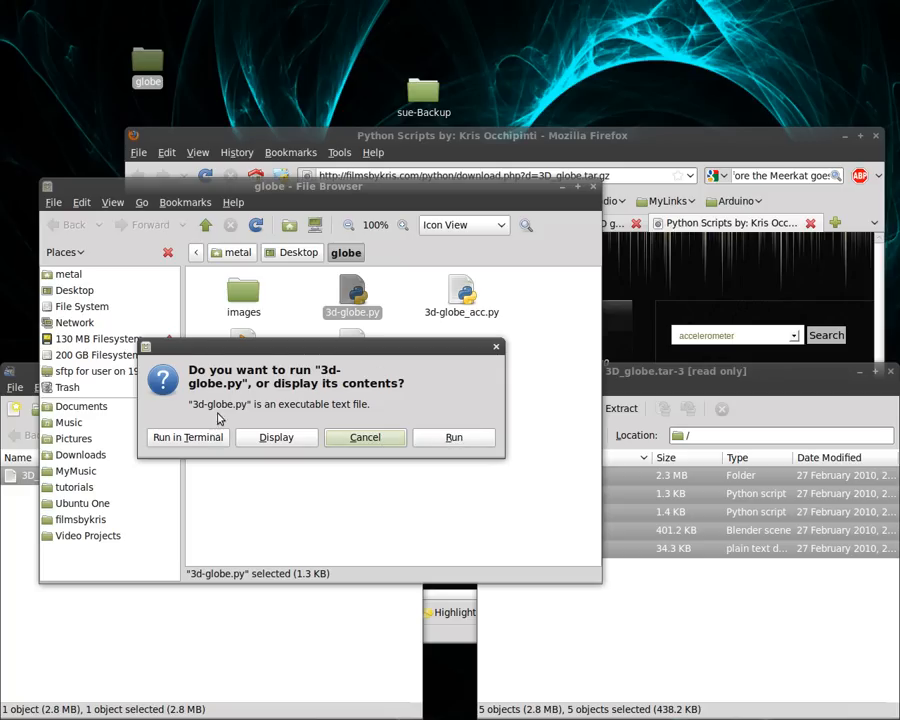
pyautogui.moveTo(296, 444)
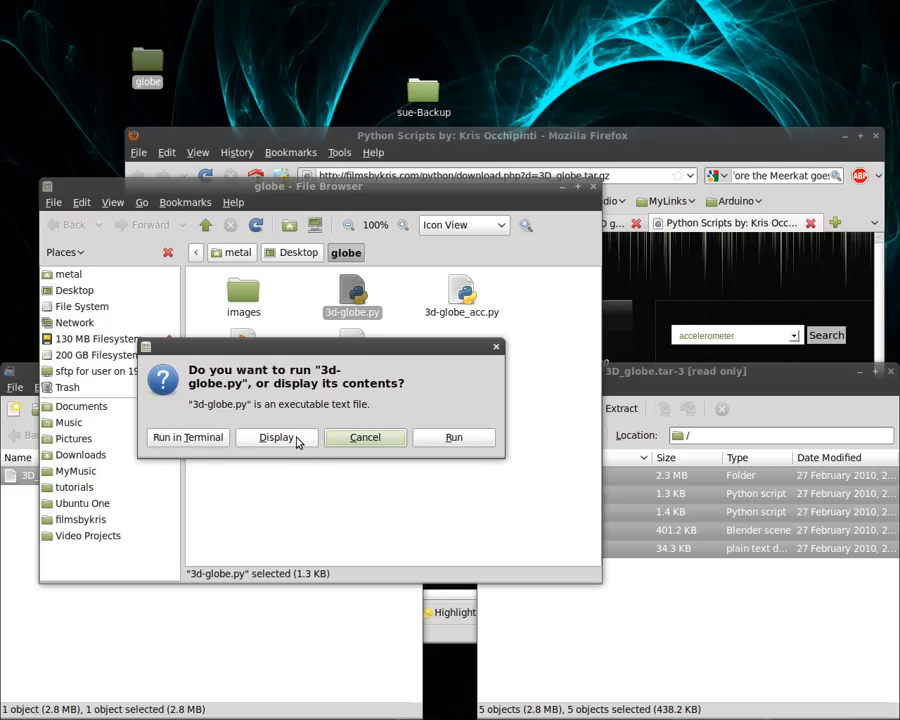
# Step: Choose Display to view the 3d-globe.py pygame source in gedit
pyautogui.click(276, 436)
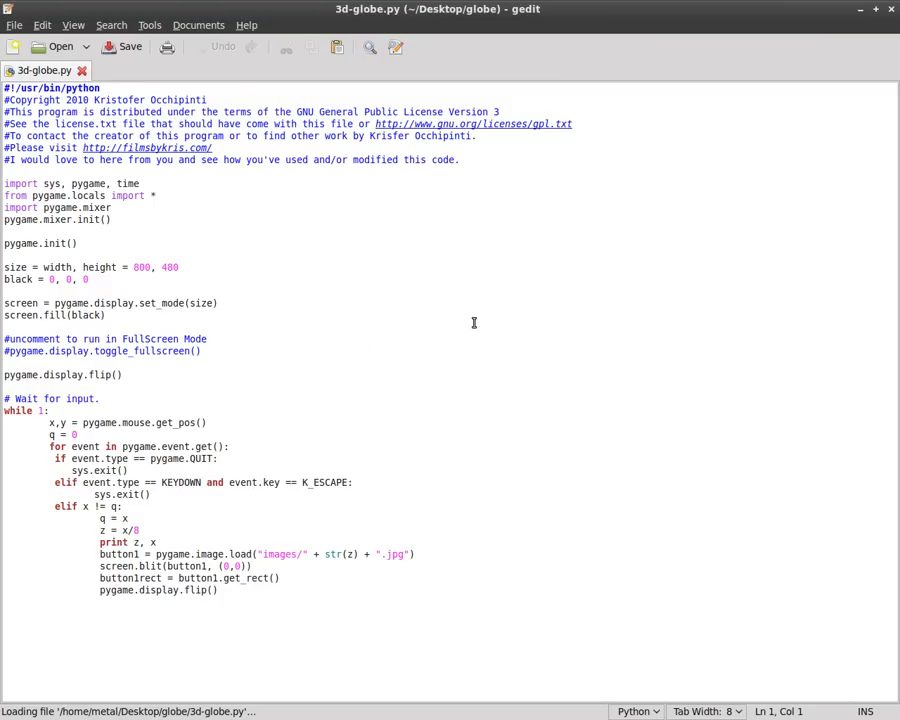
pyautogui.moveTo(456, 324)
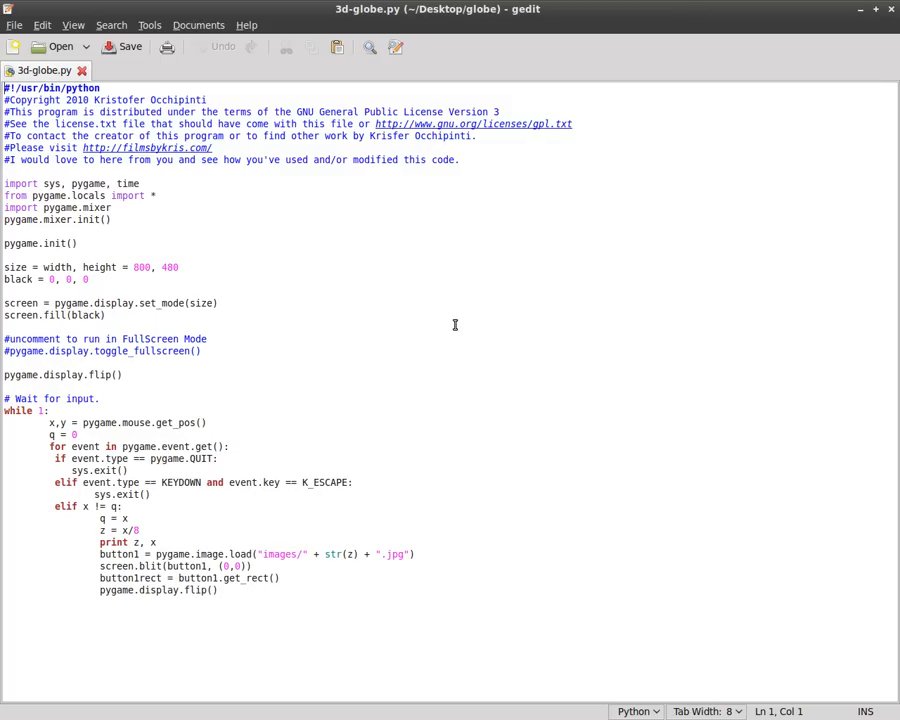
pyautogui.moveTo(348, 332)
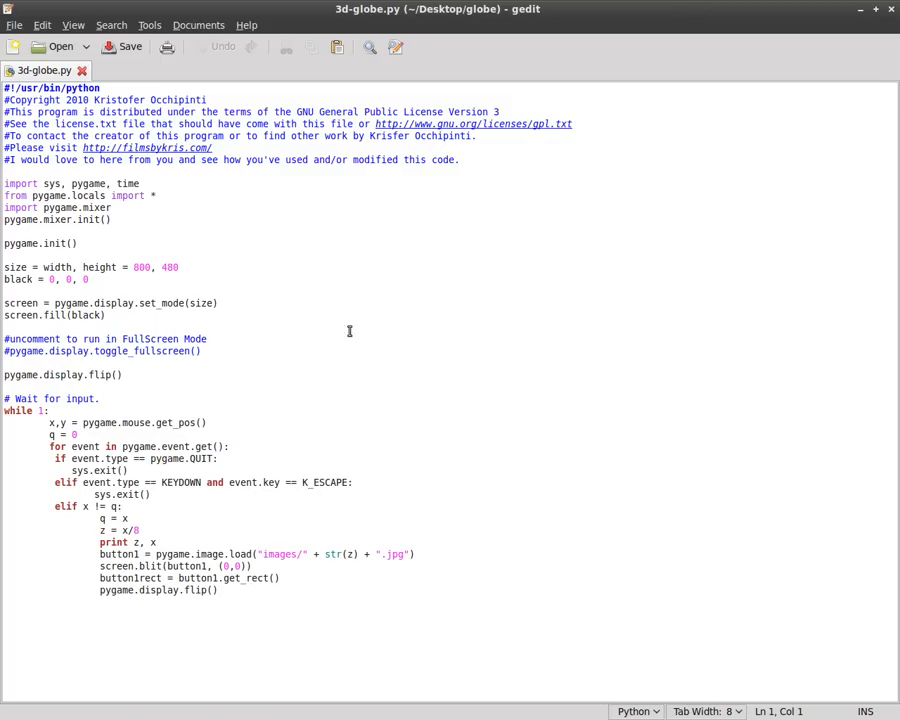
pyautogui.moveTo(304, 508)
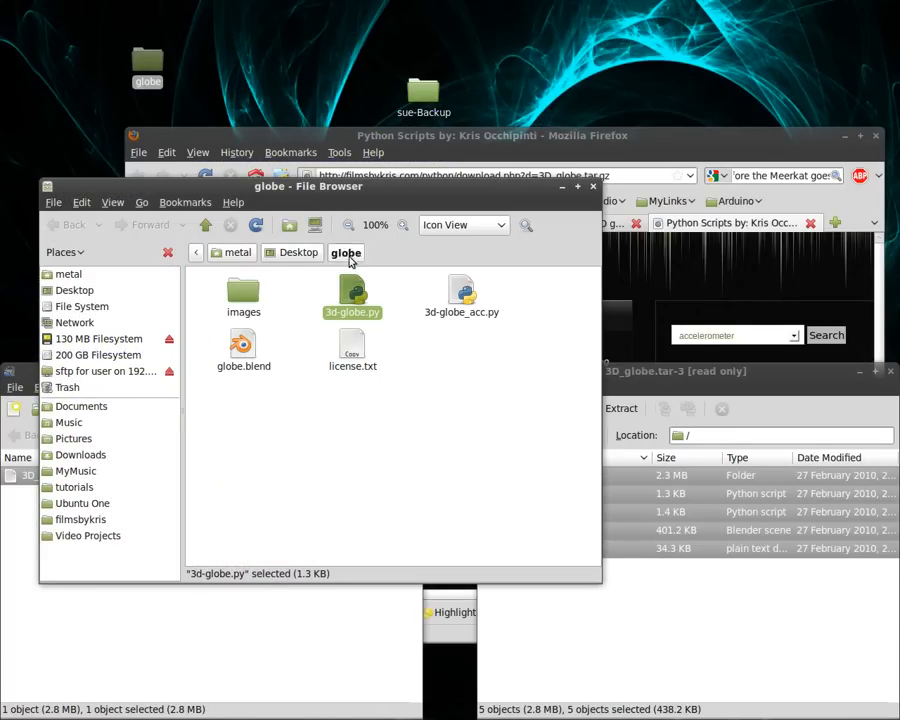
pyautogui.doubleClick(352, 296)
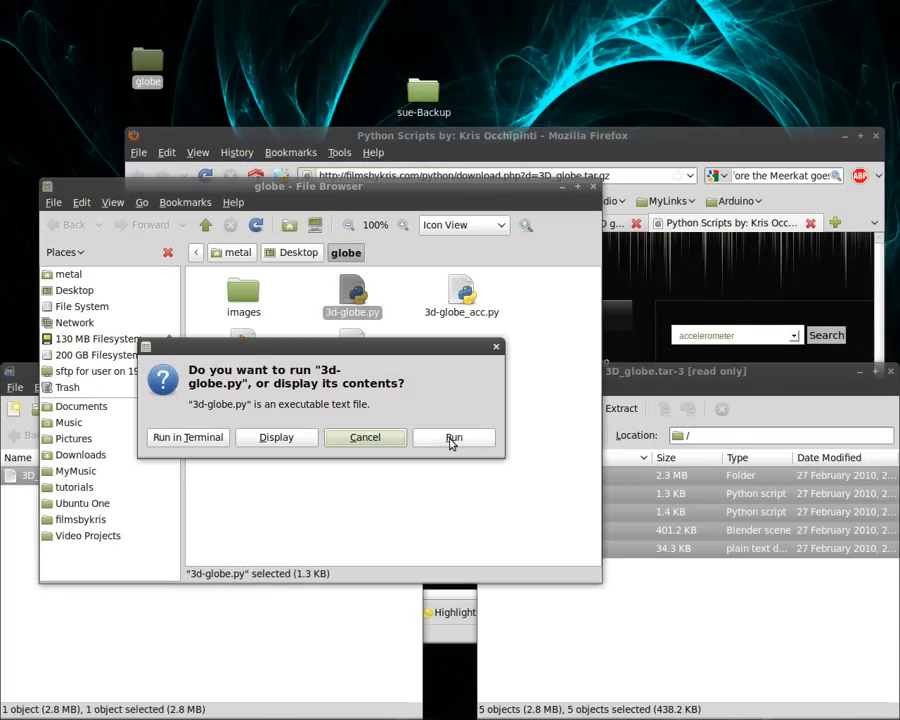
pyautogui.click(452, 436)
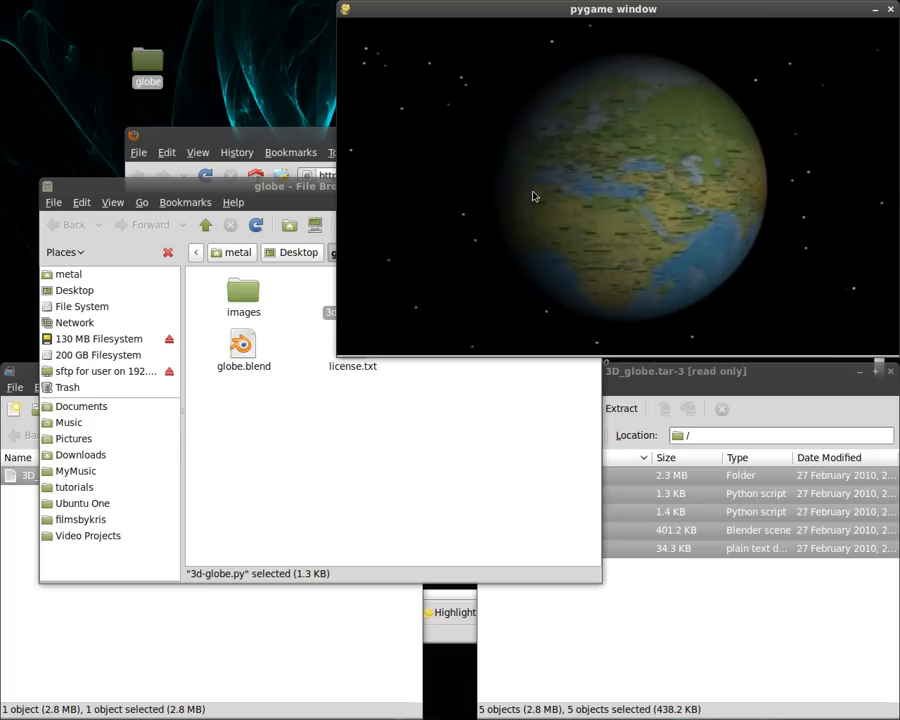
pyautogui.click(890, 8)
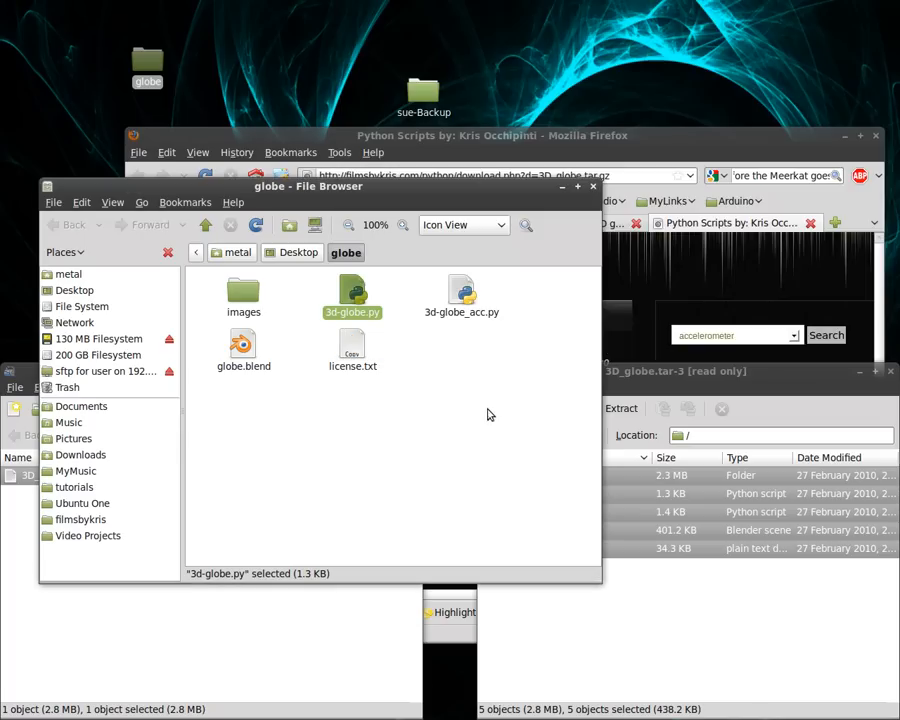
pyautogui.doubleClick(352, 296)
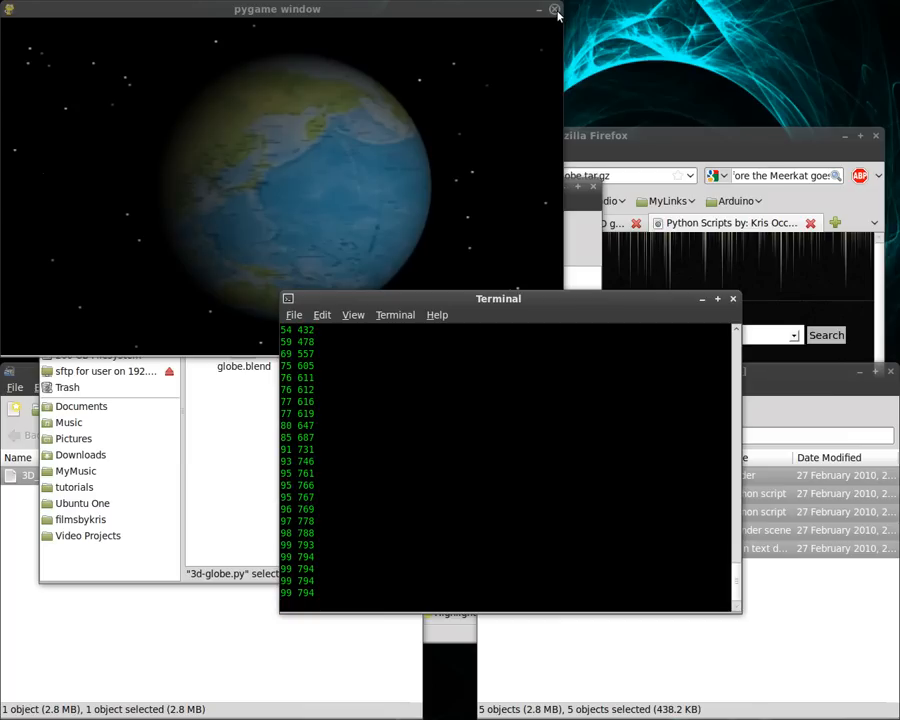
pyautogui.click(556, 8)
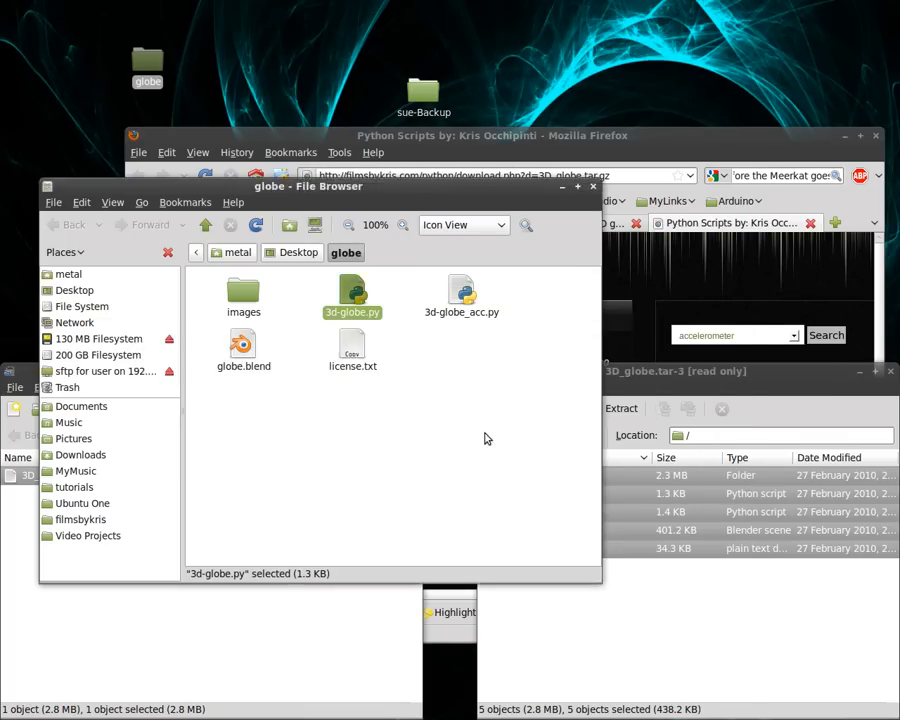
# Step: Run ./3d-globe.py from a terminal in the globe folder, reposition its window and close it
pyautogui.doubleClick(352, 296)
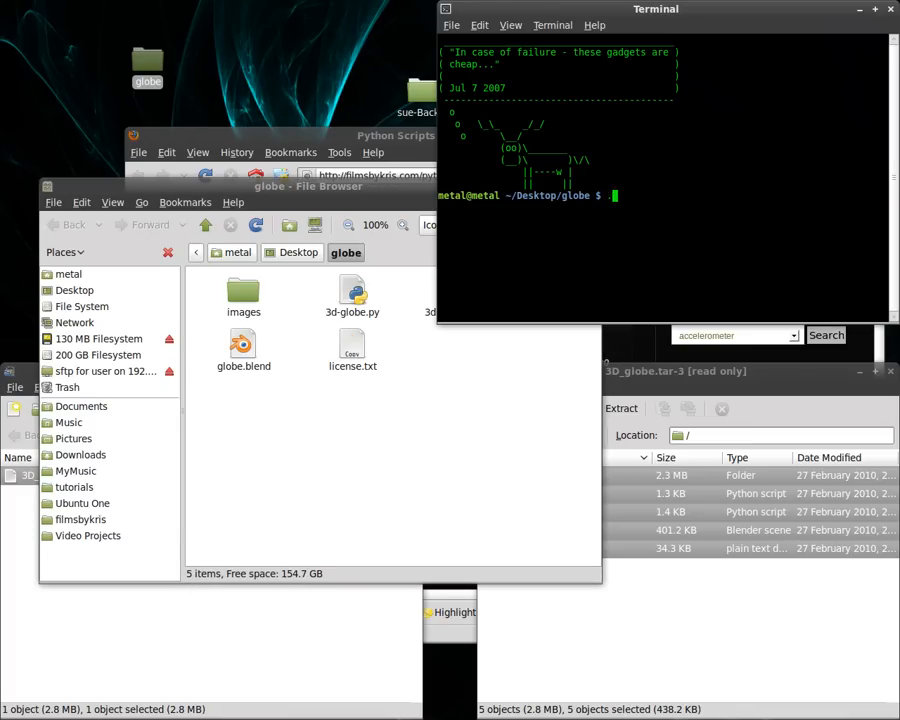
pyautogui.write('./3d-globe')
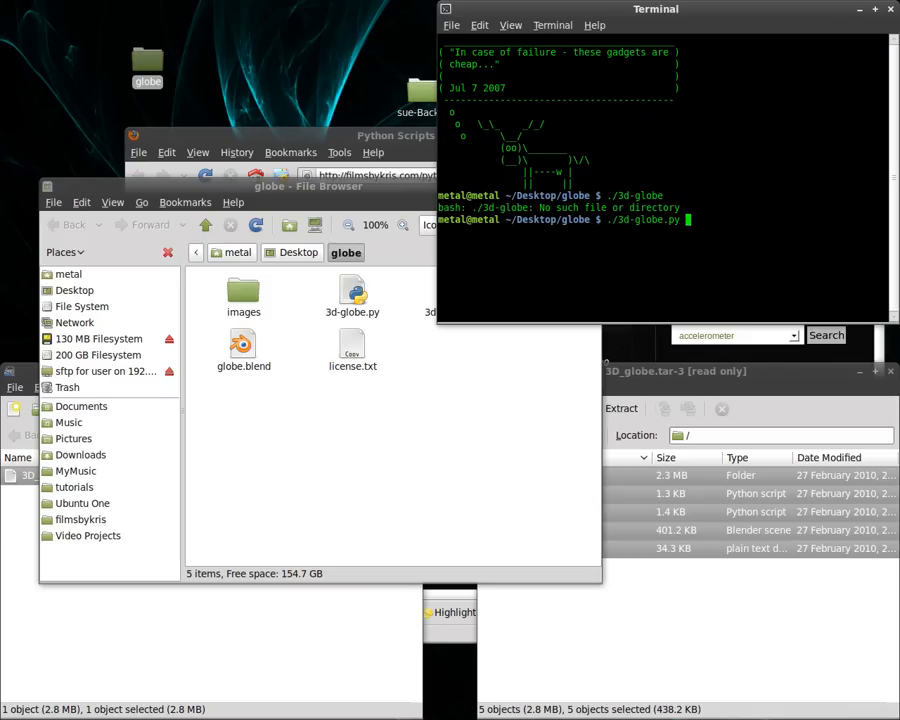
pyautogui.press('Return')
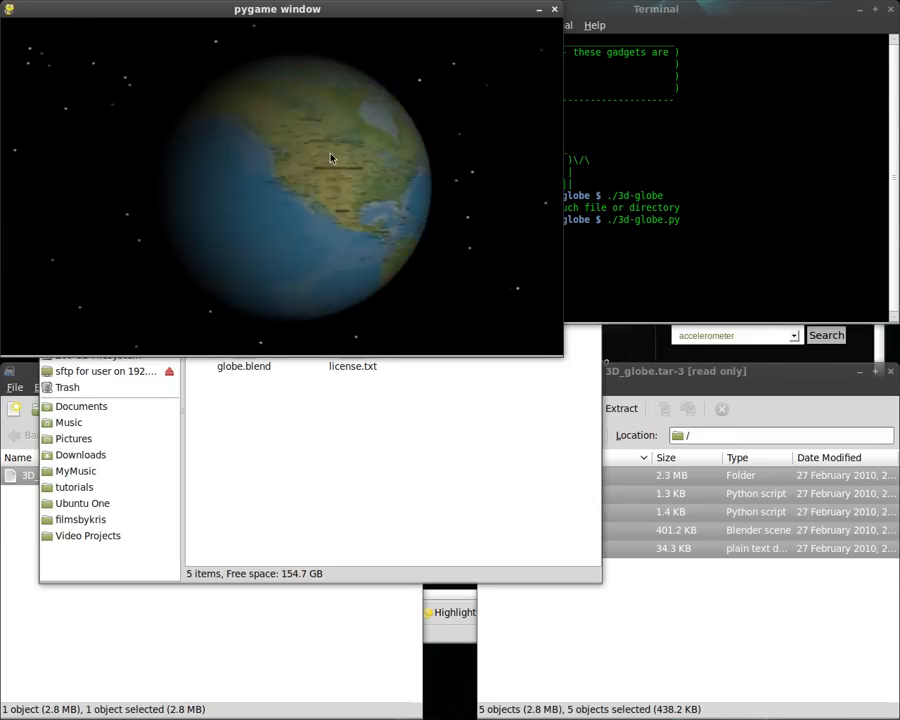
pyautogui.moveTo(278, 8); pyautogui.dragTo(396, 202)
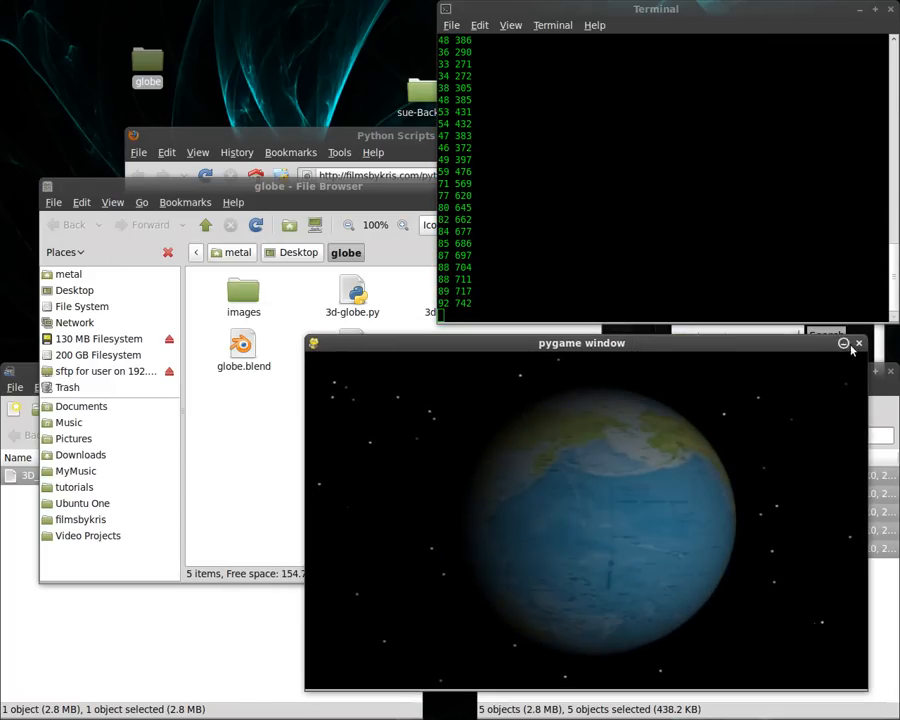
pyautogui.click(858, 344)
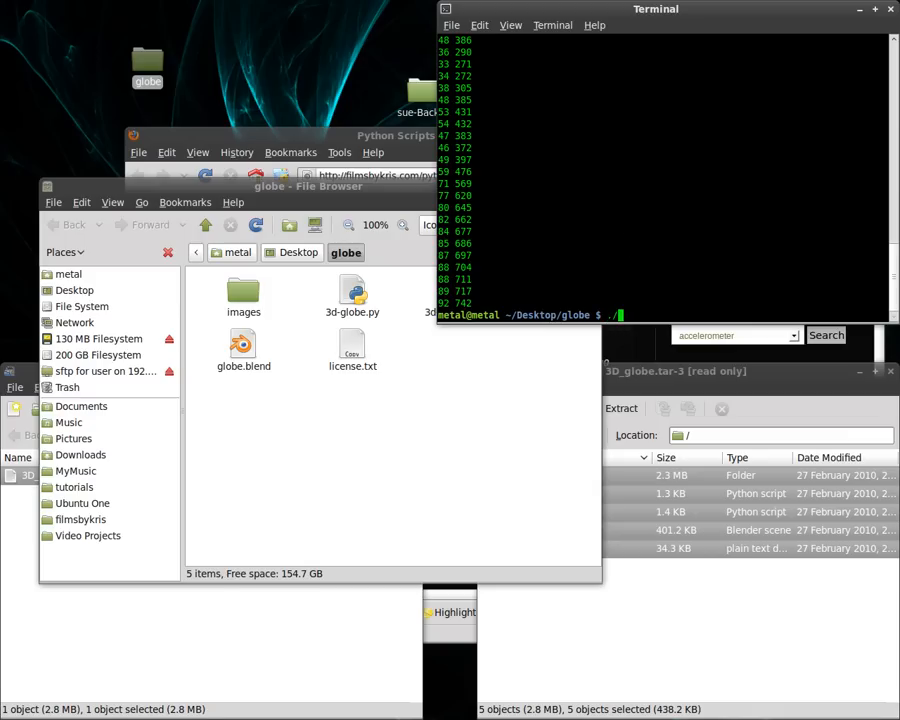
# Step: Launch the 3d-globe script again so its spinning globe window stays open
pyautogui.write('3d-globe')
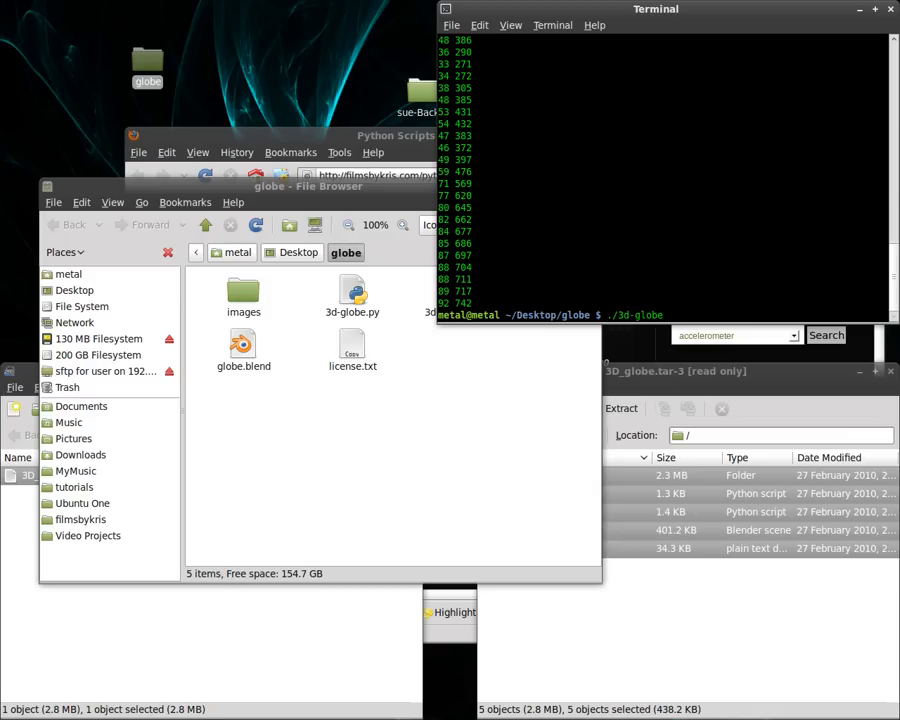
pyautogui.press('Return')
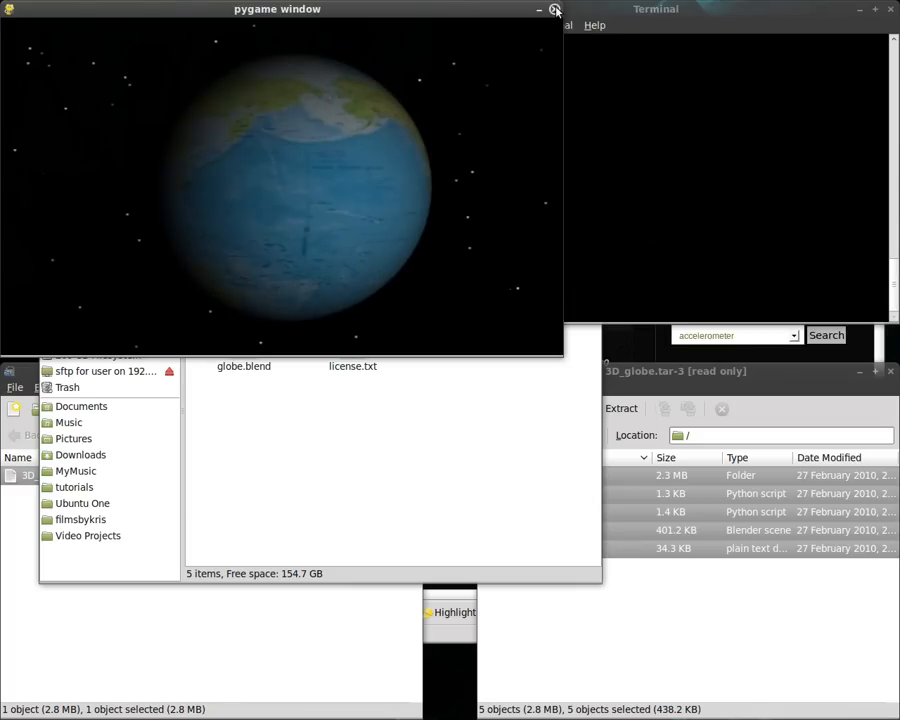
# Step: Close the globe window, browse the images folder's frames 0.jpg–99.jpg, and go back to globe
pyautogui.click(556, 8)
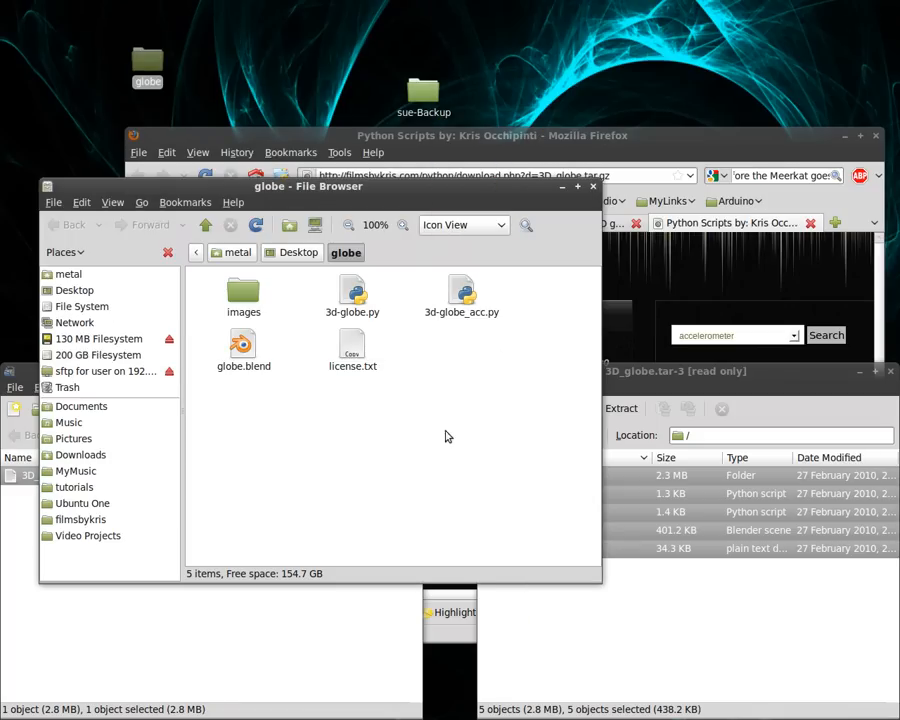
pyautogui.moveTo(458, 436)
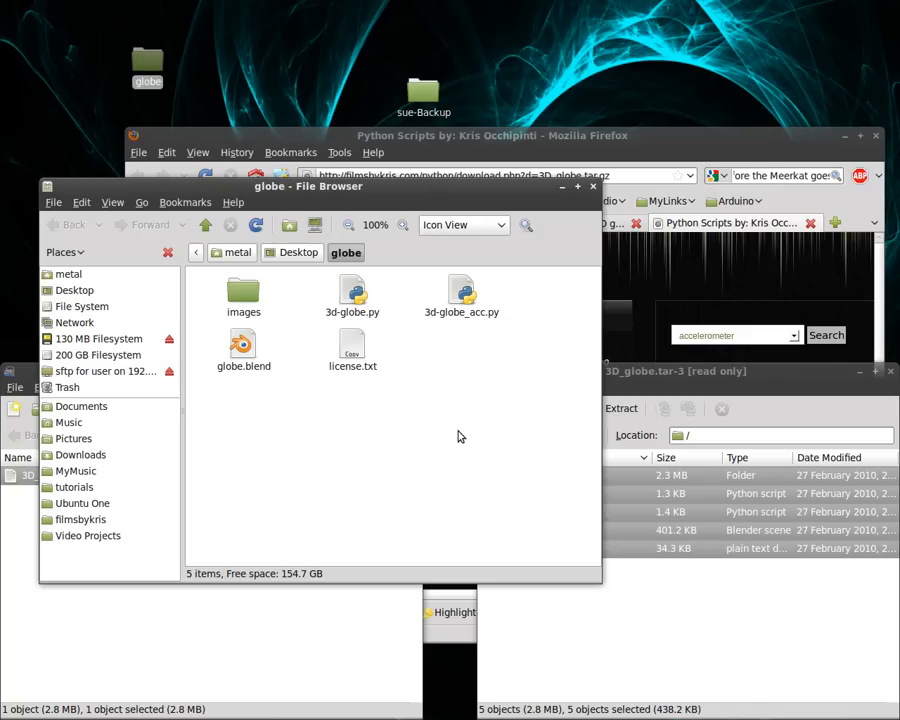
pyautogui.moveTo(390, 424)
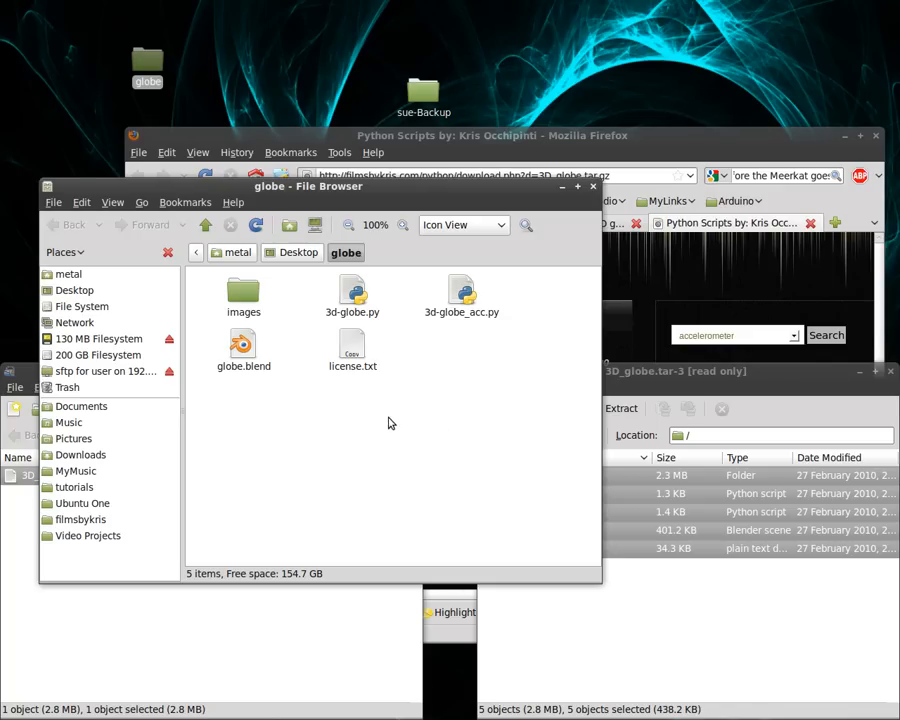
pyautogui.moveTo(460, 366)
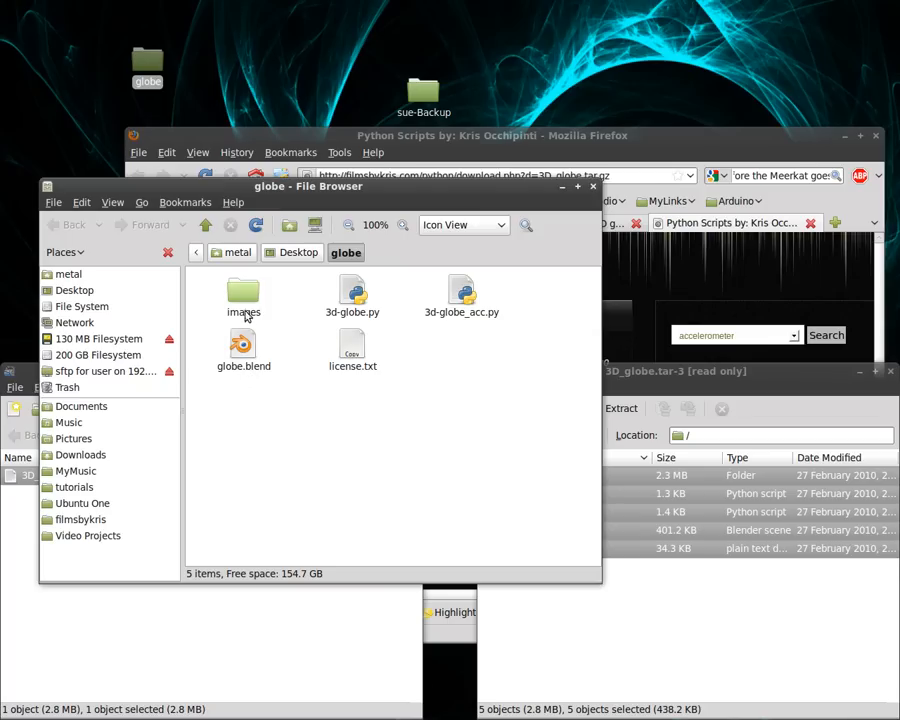
pyautogui.doubleClick(244, 296)
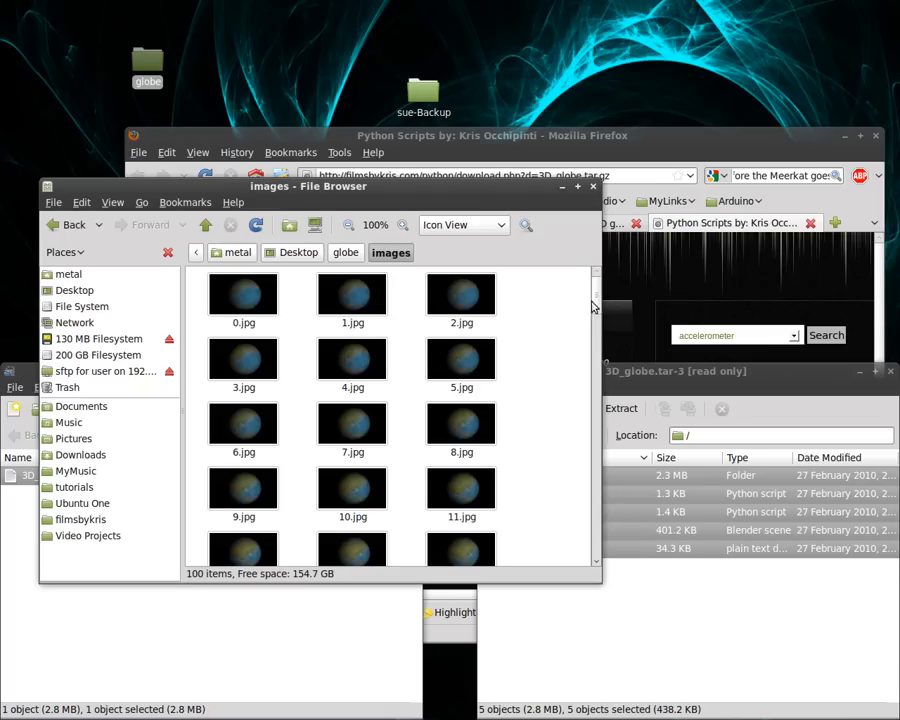
pyautogui.scroll(-3)
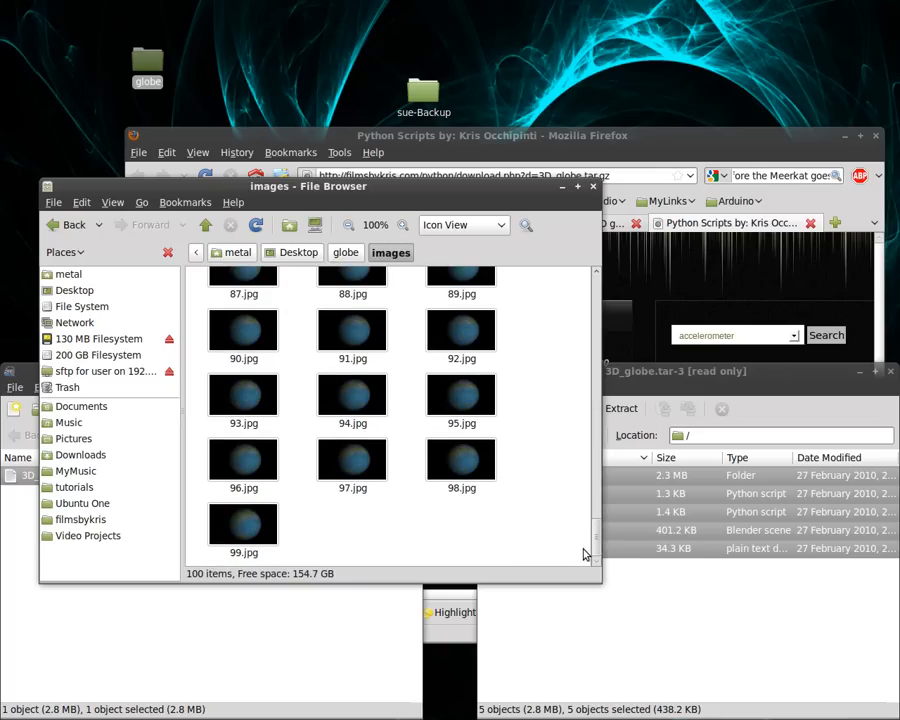
pyautogui.scroll(3)
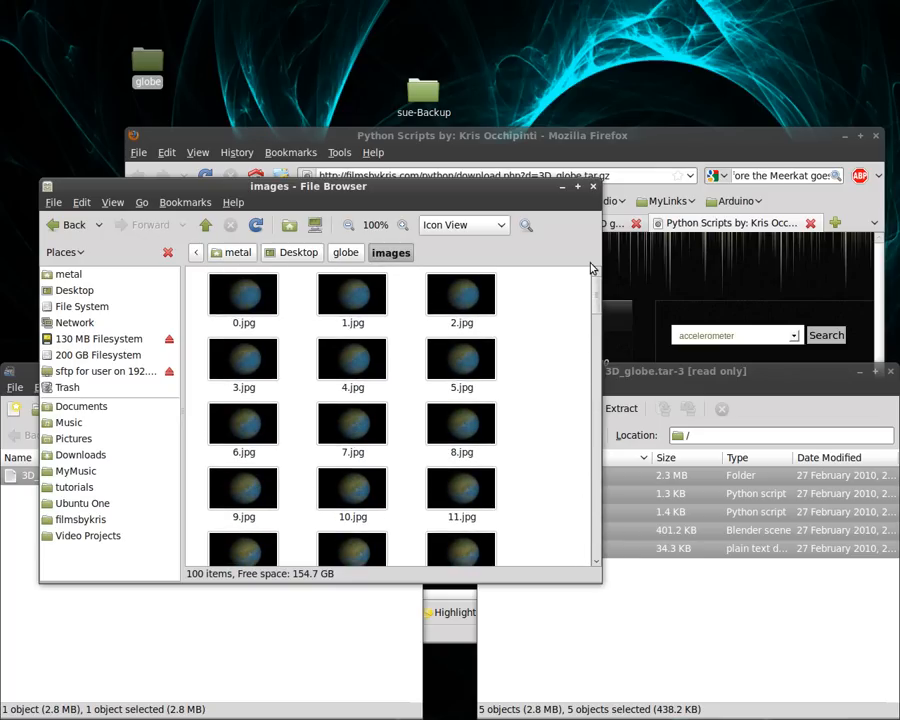
pyautogui.moveTo(572, 264)
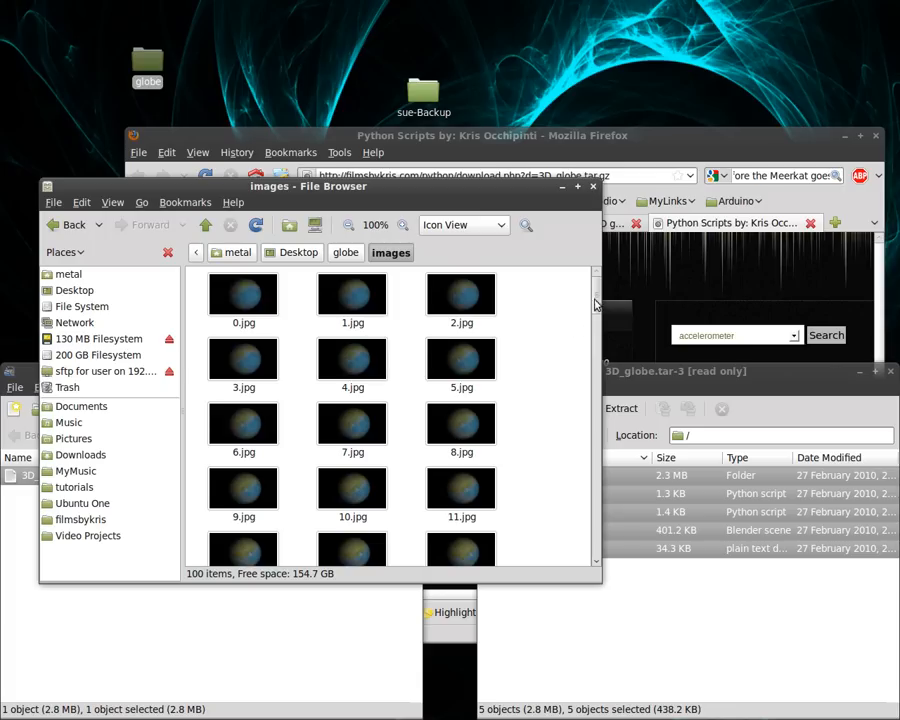
pyautogui.scroll(-3)
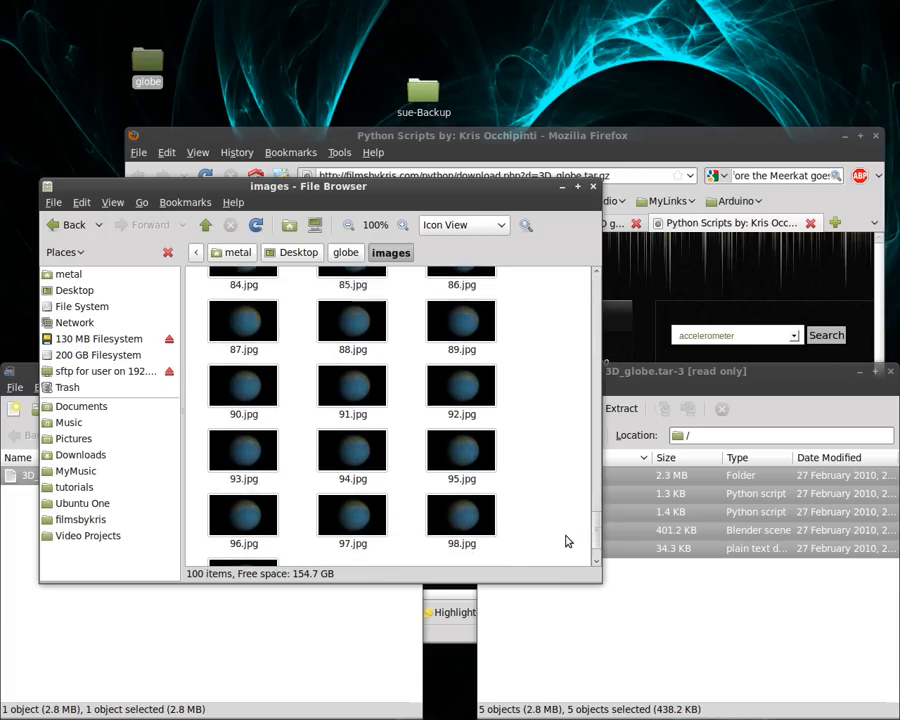
pyautogui.click(346, 252)
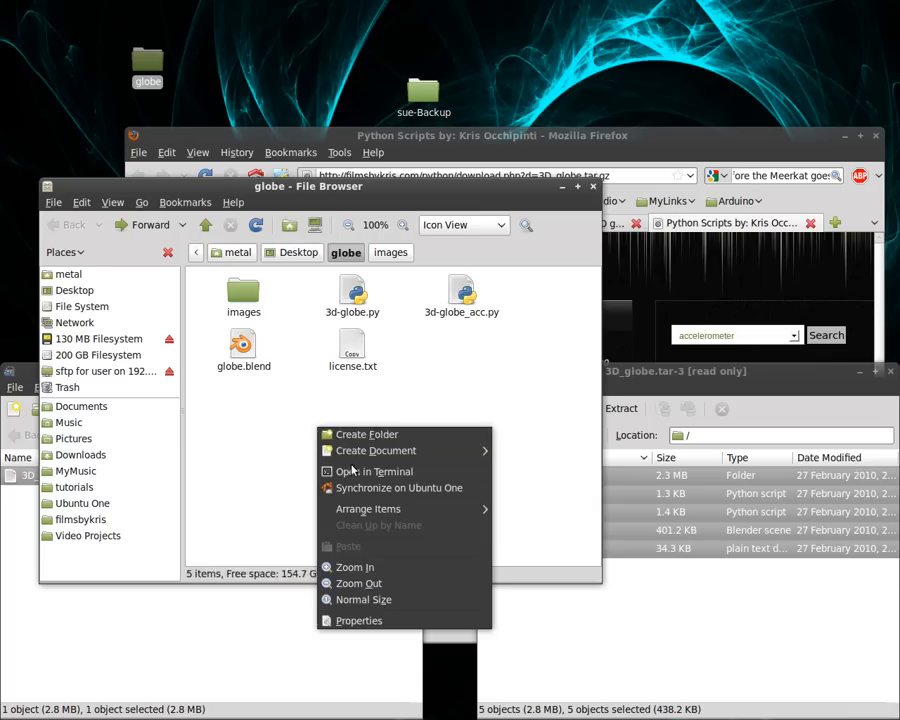
# Step: Run ./3d-globe.py from a terminal, watch the Earth spin, then close the demo window
pyautogui.click(374, 472)
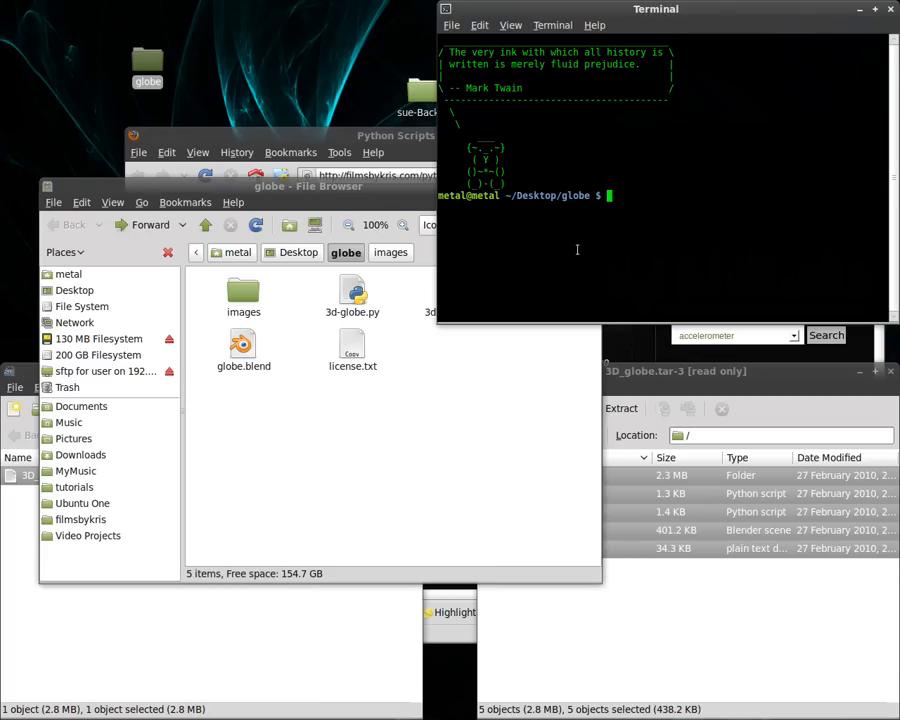
pyautogui.write('./3d-globe')
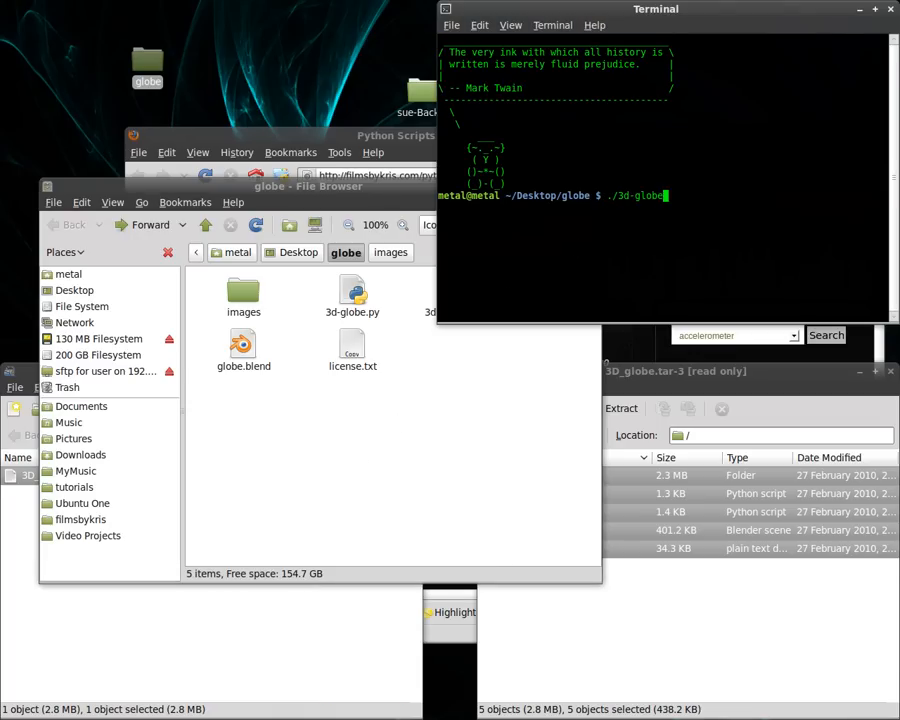
pyautogui.write('.py')
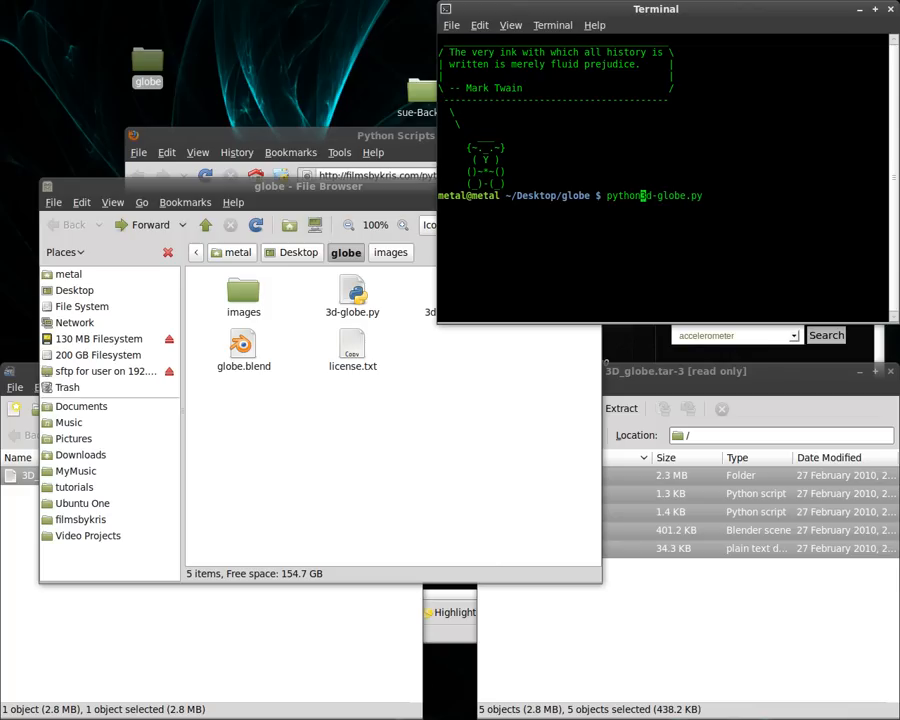
pyautogui.press('Return')
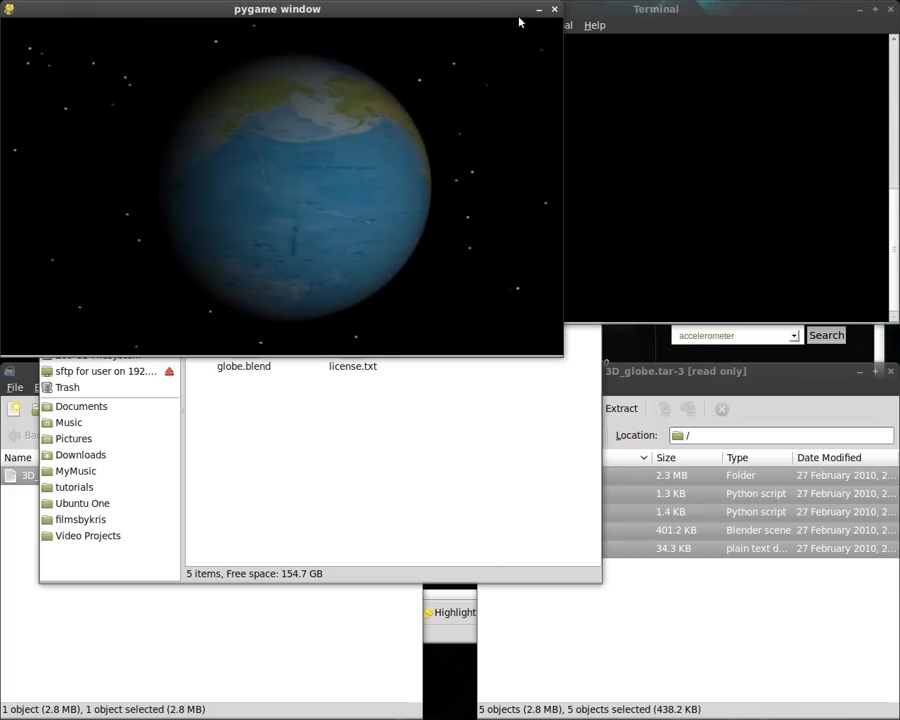
pyautogui.click(552, 8)
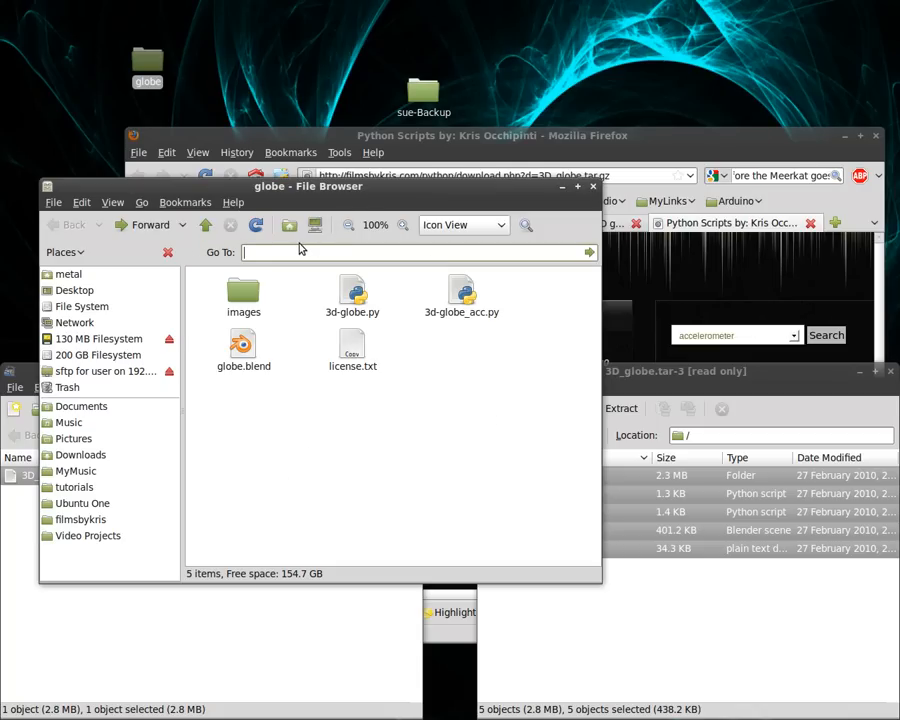
pyautogui.write('ssh:')
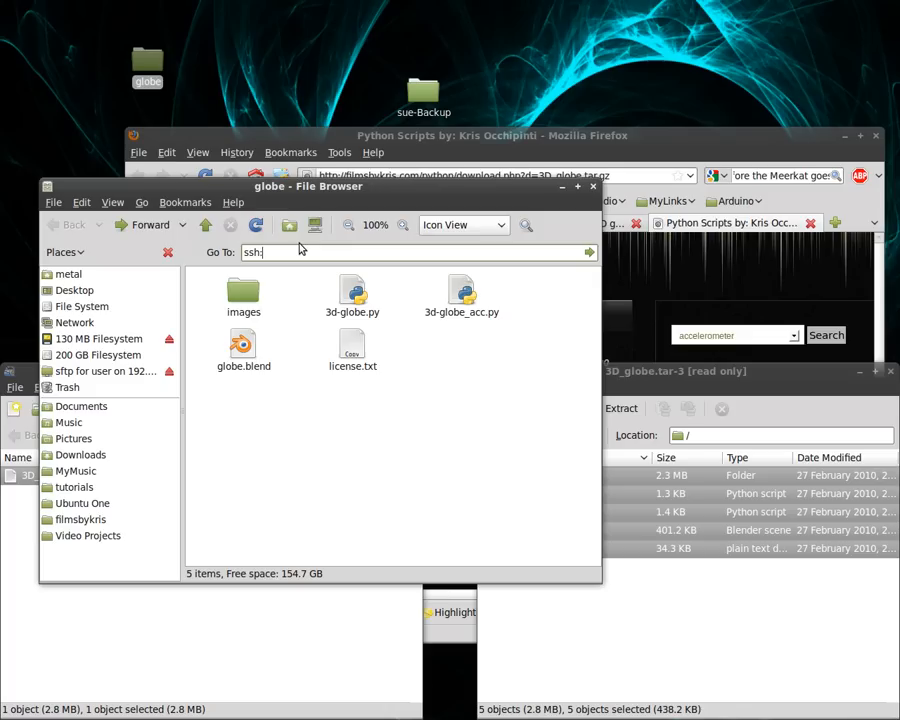
pyautogui.write('//')
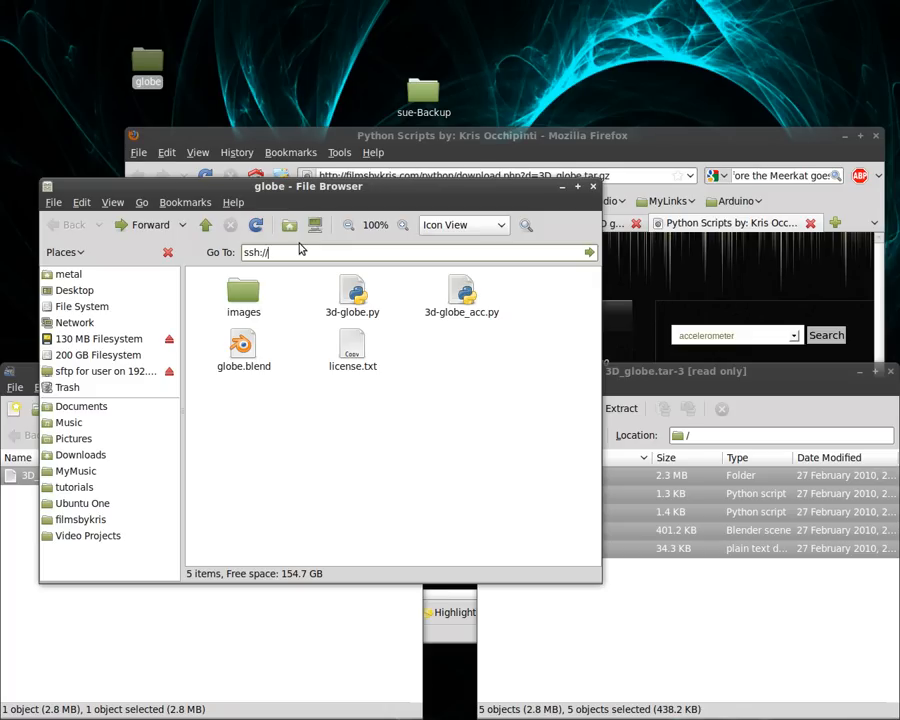
pyautogui.write('user@19')
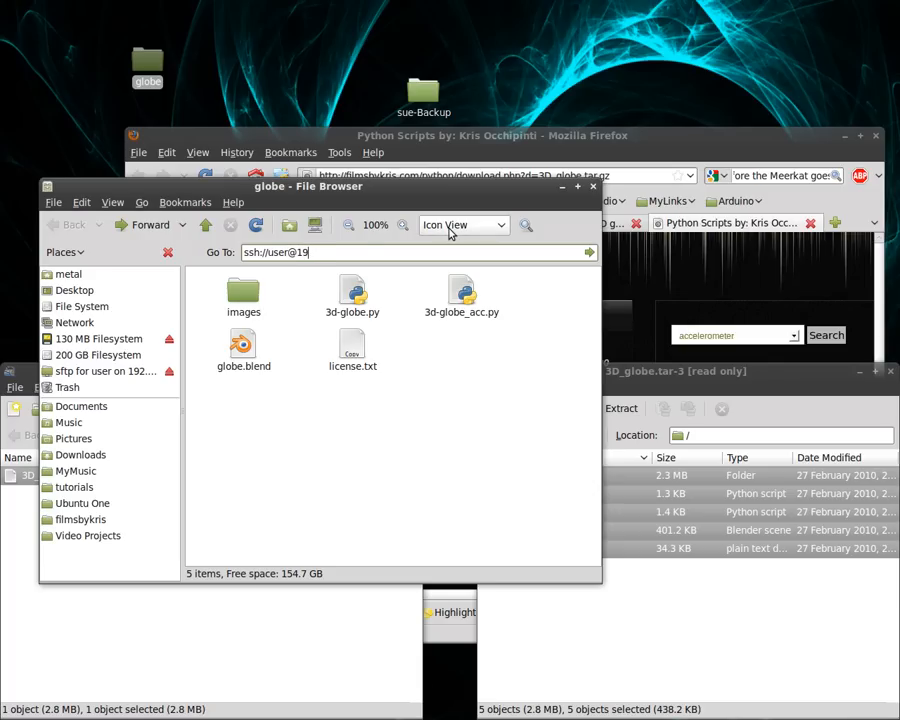
pyautogui.write('2.168.1.')
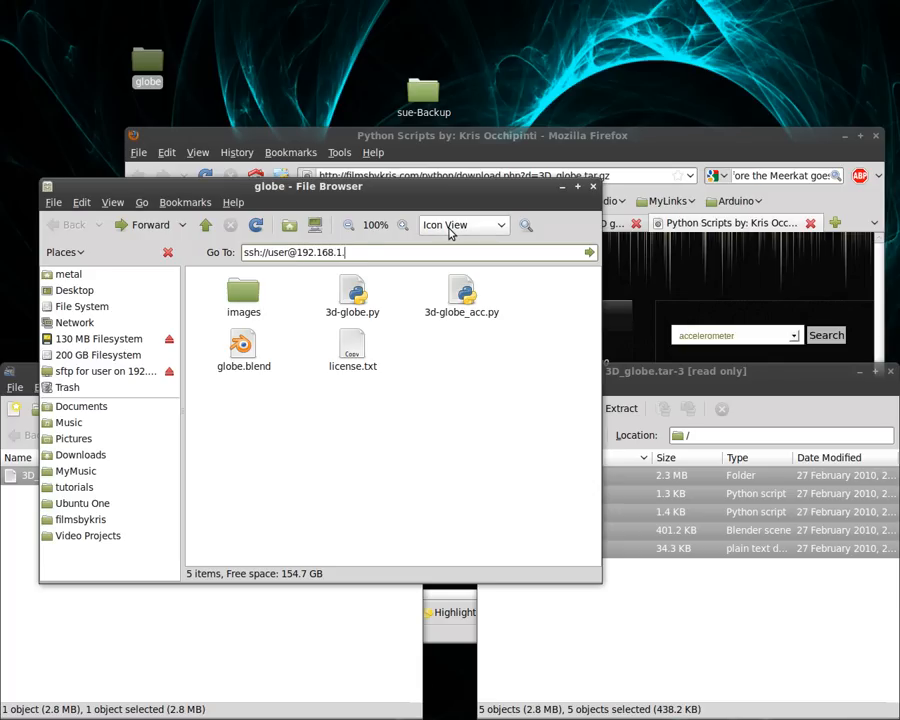
pyautogui.write('6')
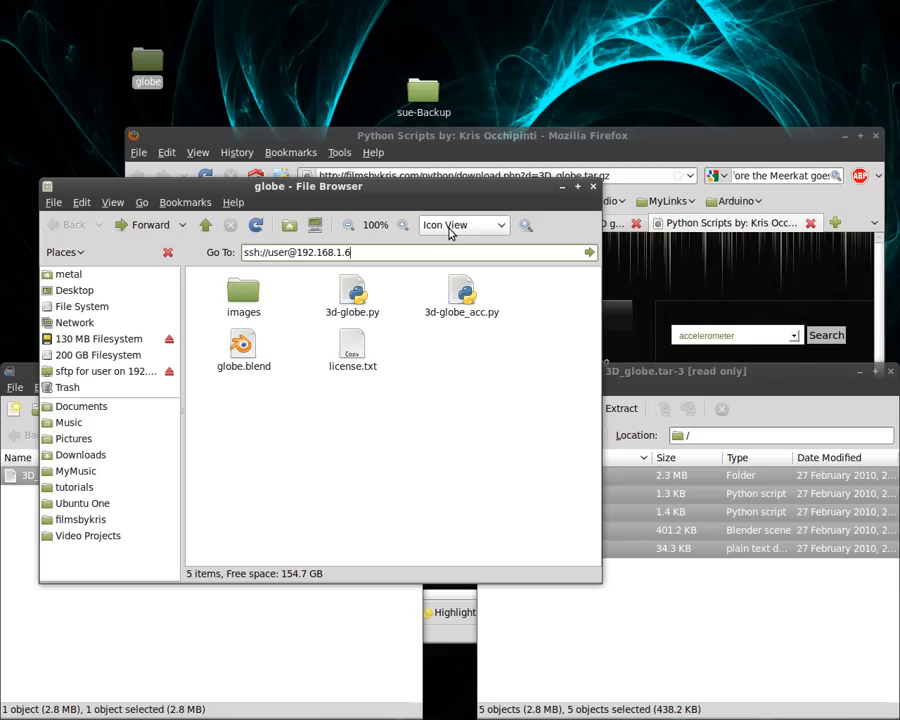
pyautogui.press('Return')
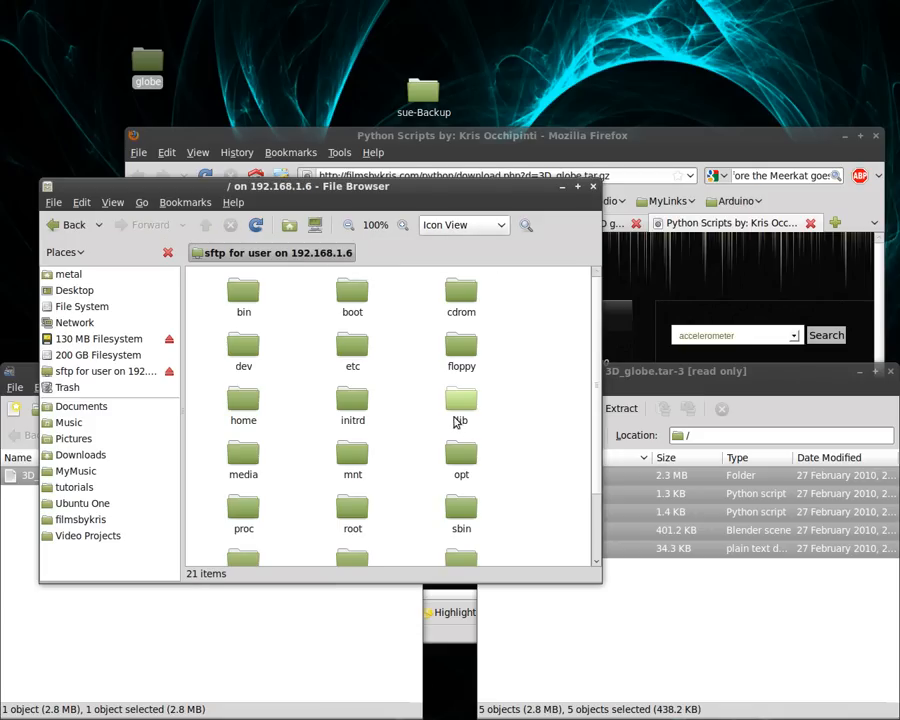
pyautogui.moveTo(260, 408)
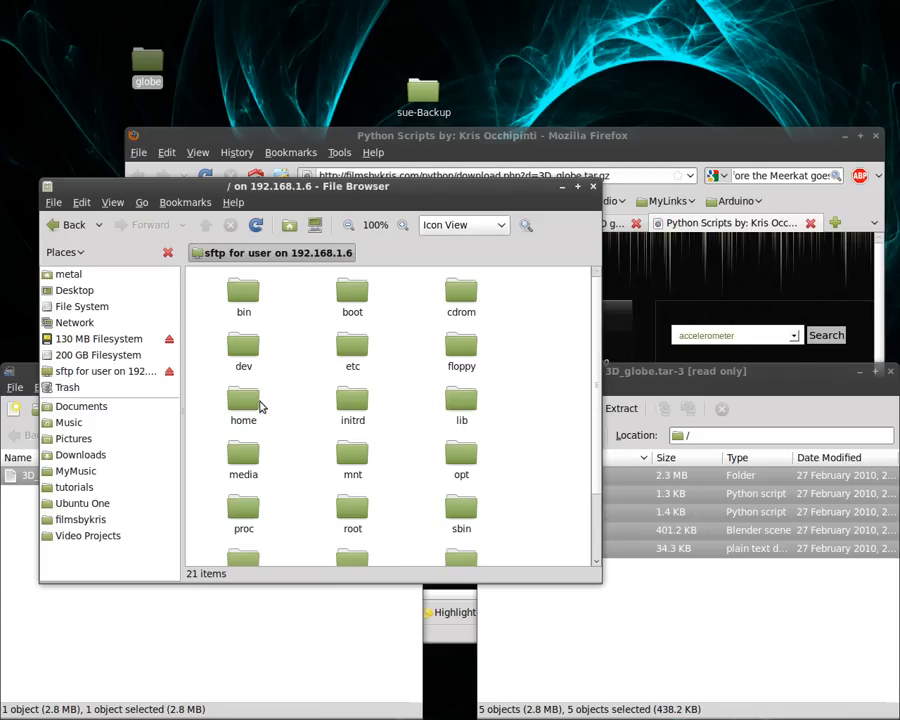
# Step: Navigate into home/user/maemo_globe on the phone
pyautogui.doubleClick(244, 398)
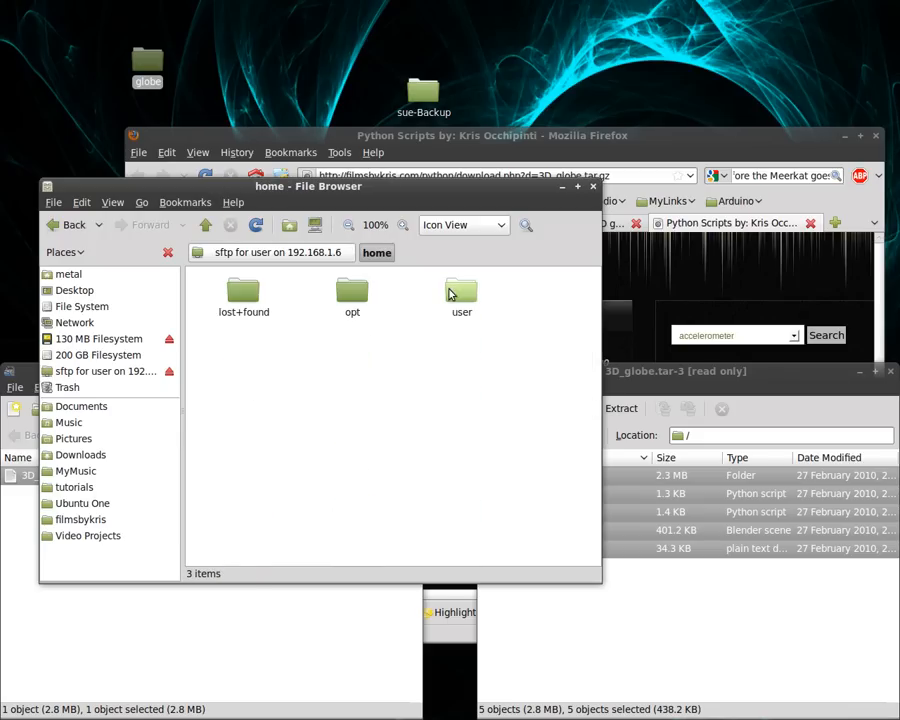
pyautogui.doubleClick(460, 290)
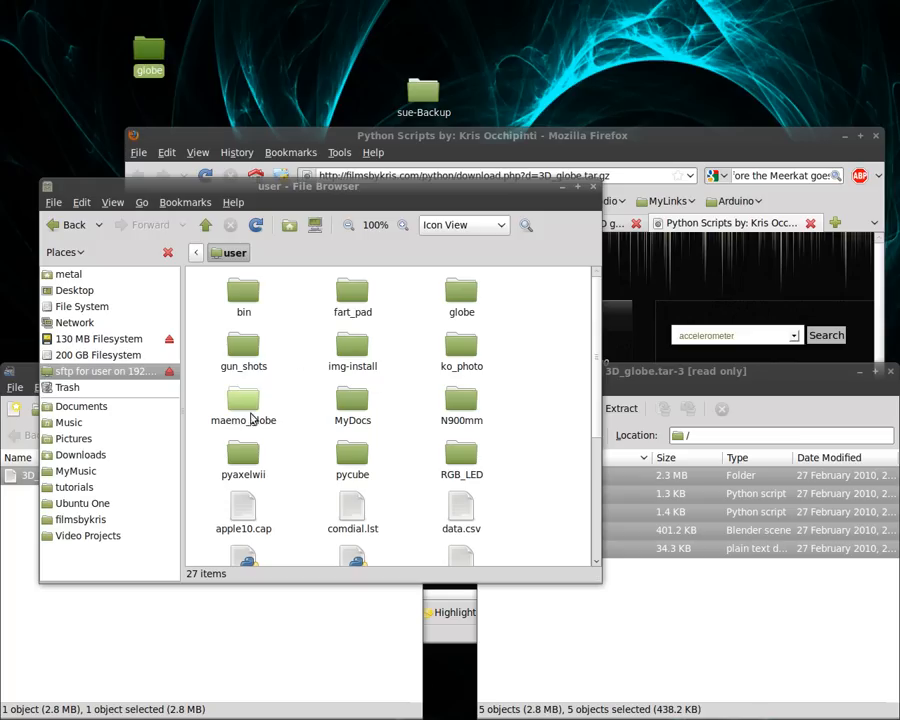
pyautogui.doubleClick(244, 404)
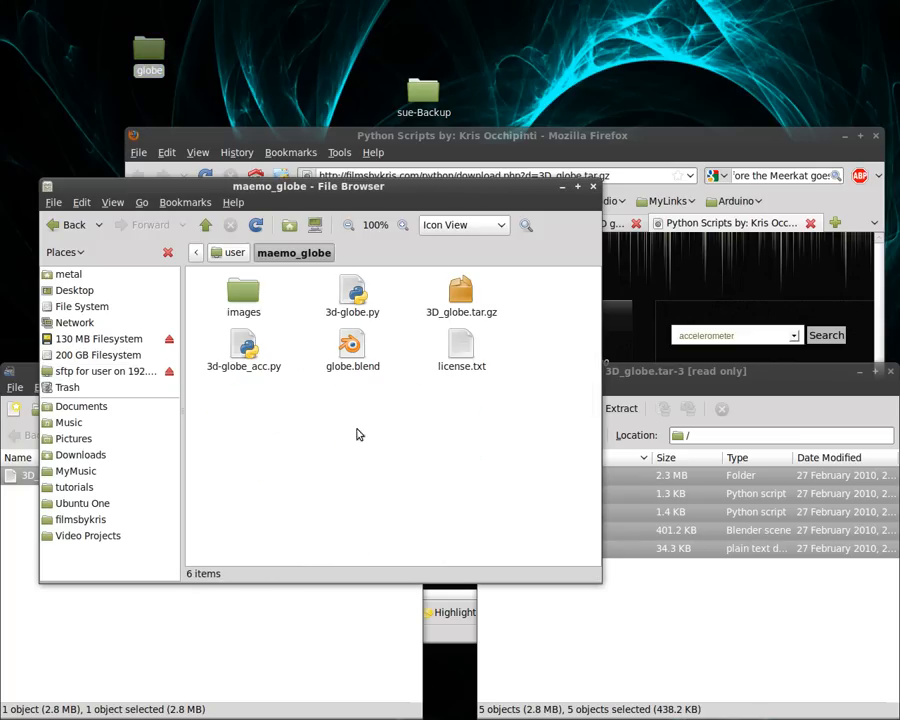
pyautogui.moveTo(336, 424)
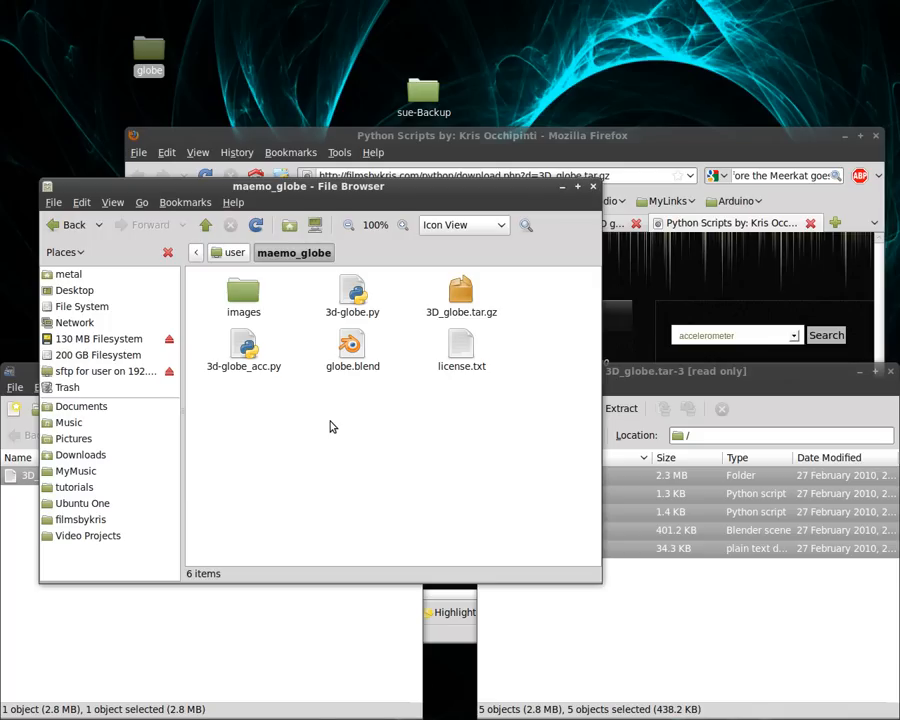
pyautogui.moveTo(412, 330)
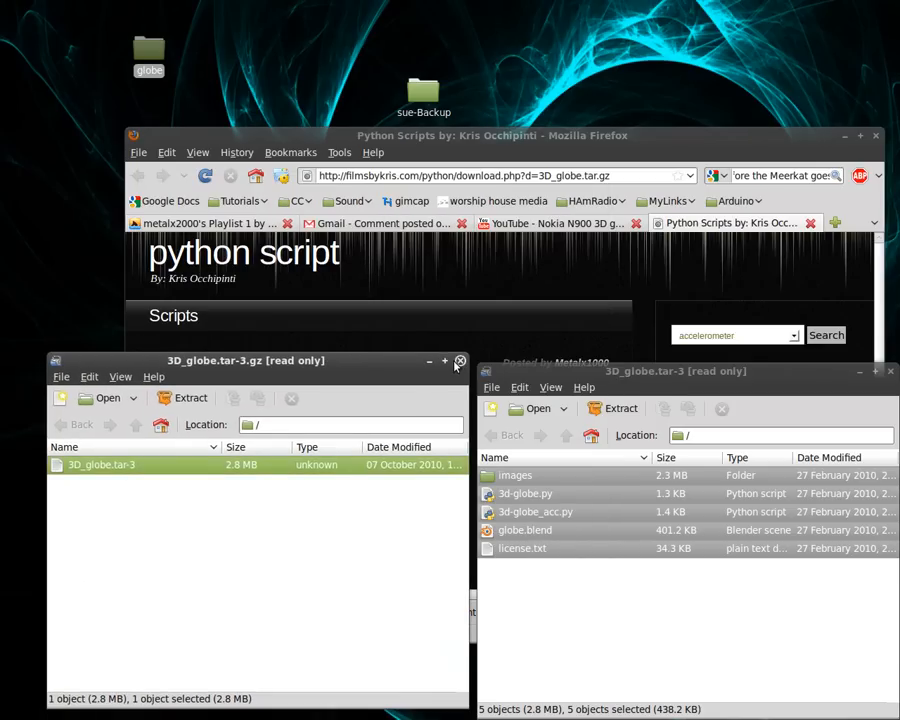
# Step: Close both 3D_globe archive windows, then download bounce.tar.gz and open it in Archive Manager
pyautogui.click(460, 360)
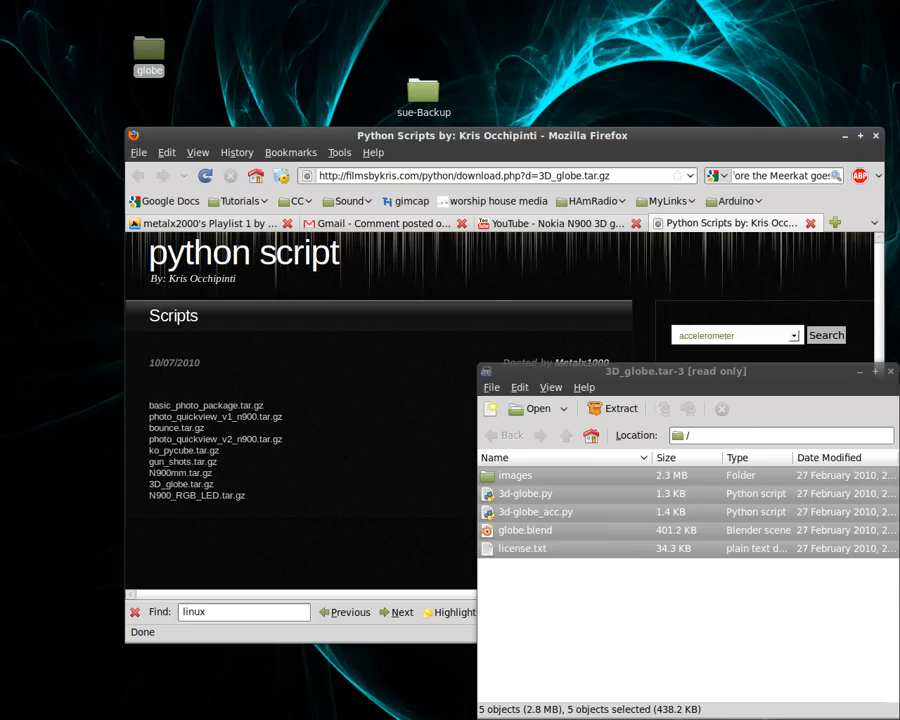
pyautogui.click(888, 370)
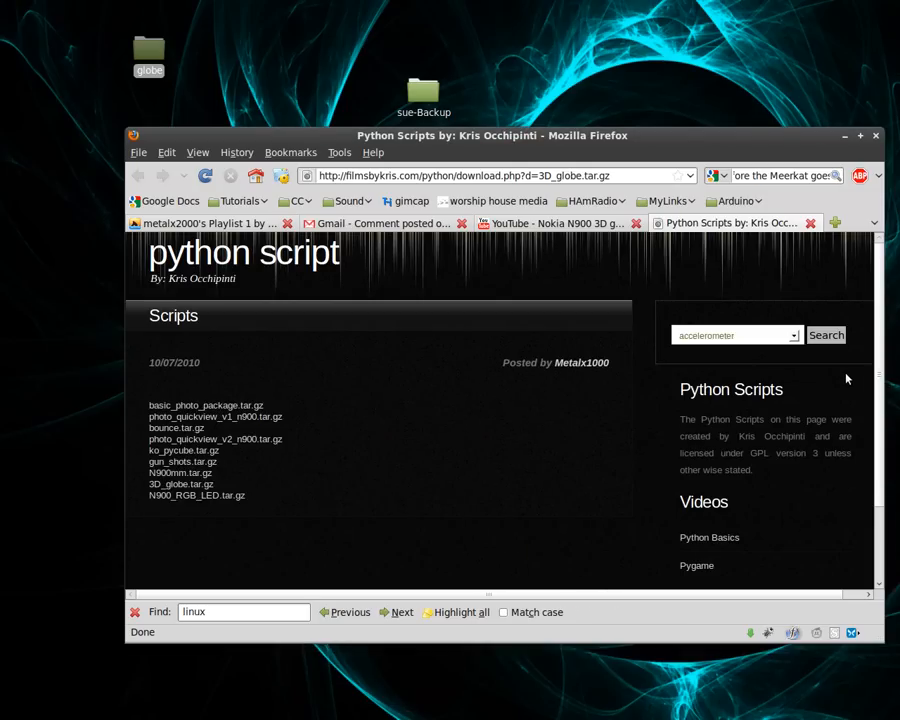
pyautogui.moveTo(466, 400)
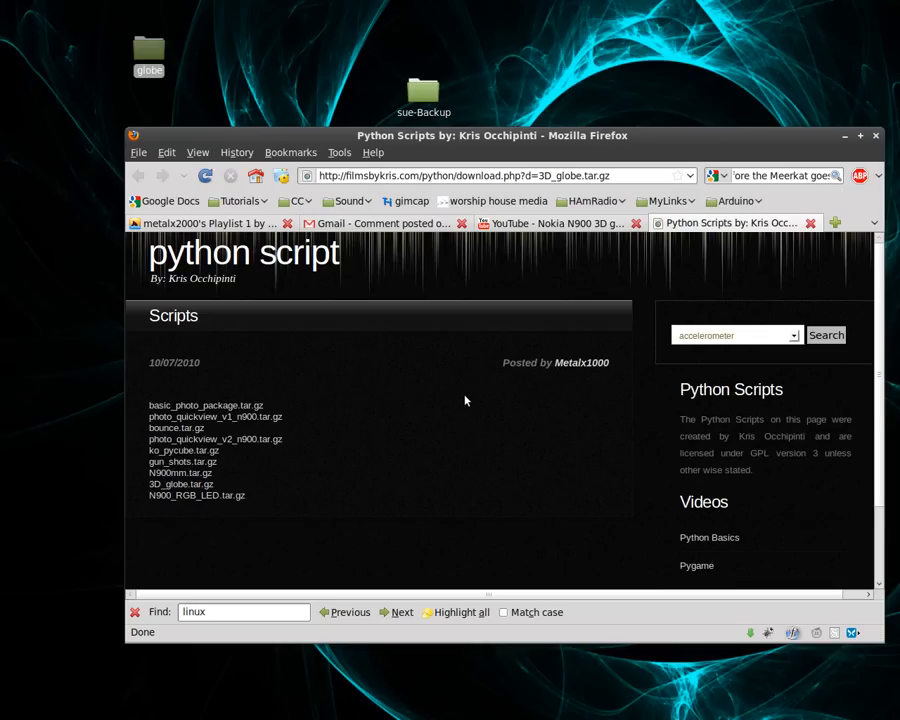
pyautogui.moveTo(324, 432)
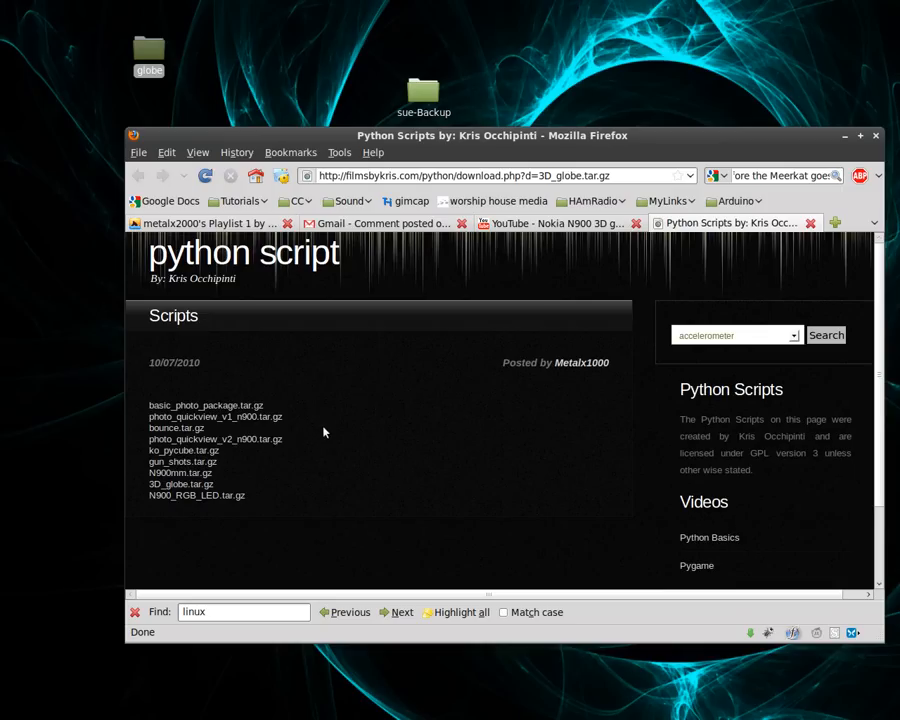
pyautogui.moveTo(176, 428)
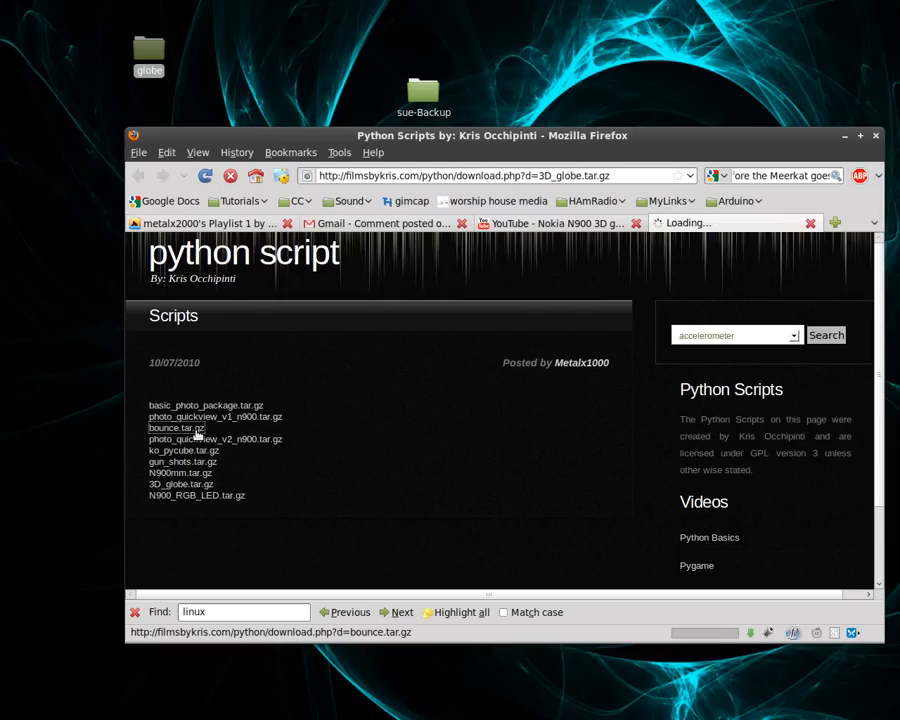
pyautogui.click(176, 428)
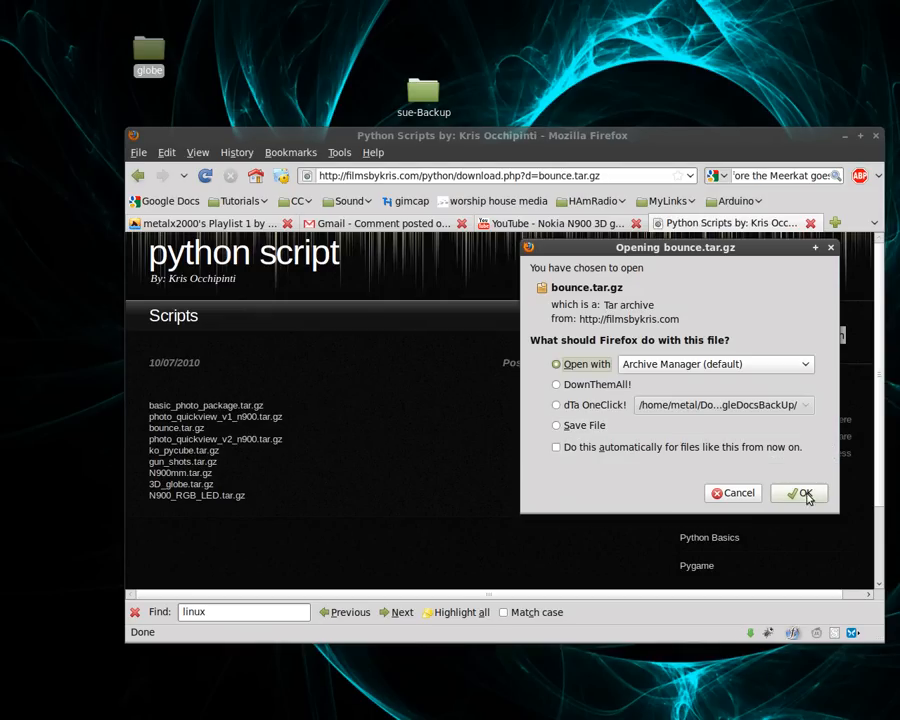
pyautogui.click(798, 492)
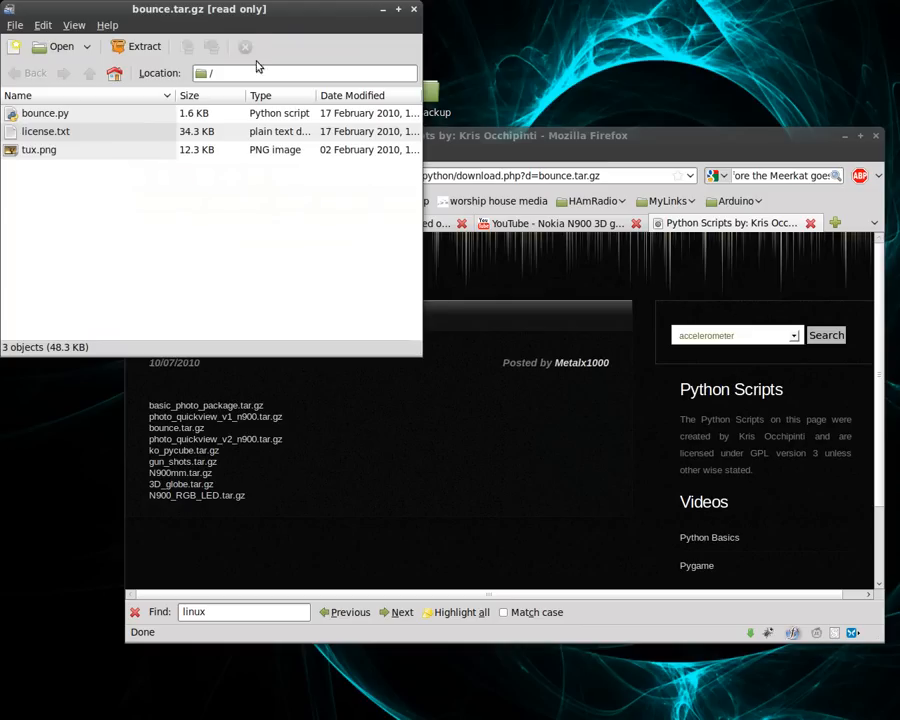
# Step: Create a new folder named bounce on the Desktop from the desktop context menu
pyautogui.rightClick(90, 150)
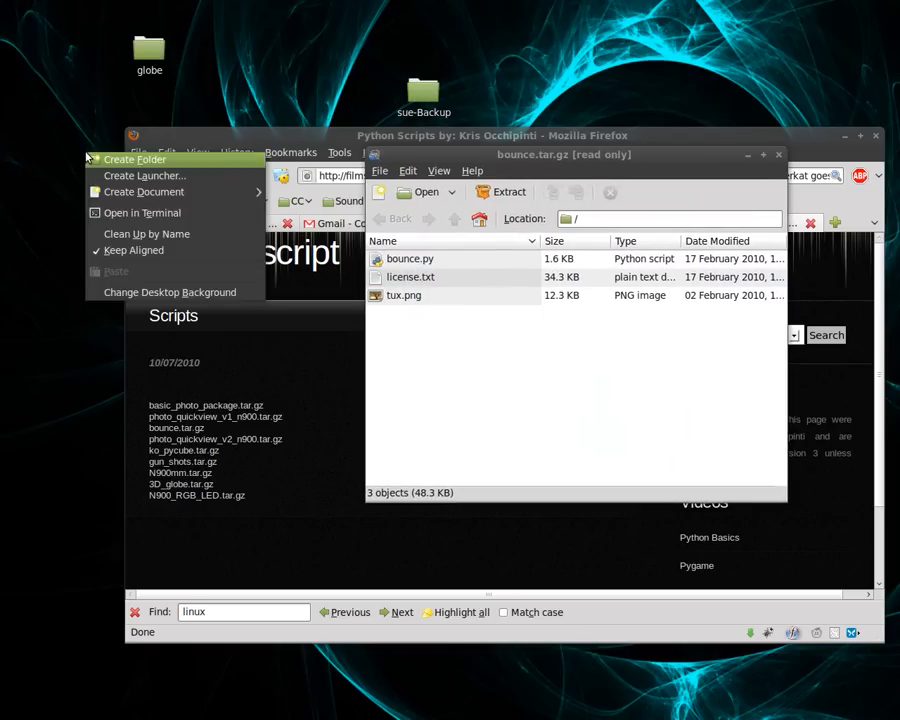
pyautogui.click(134, 160)
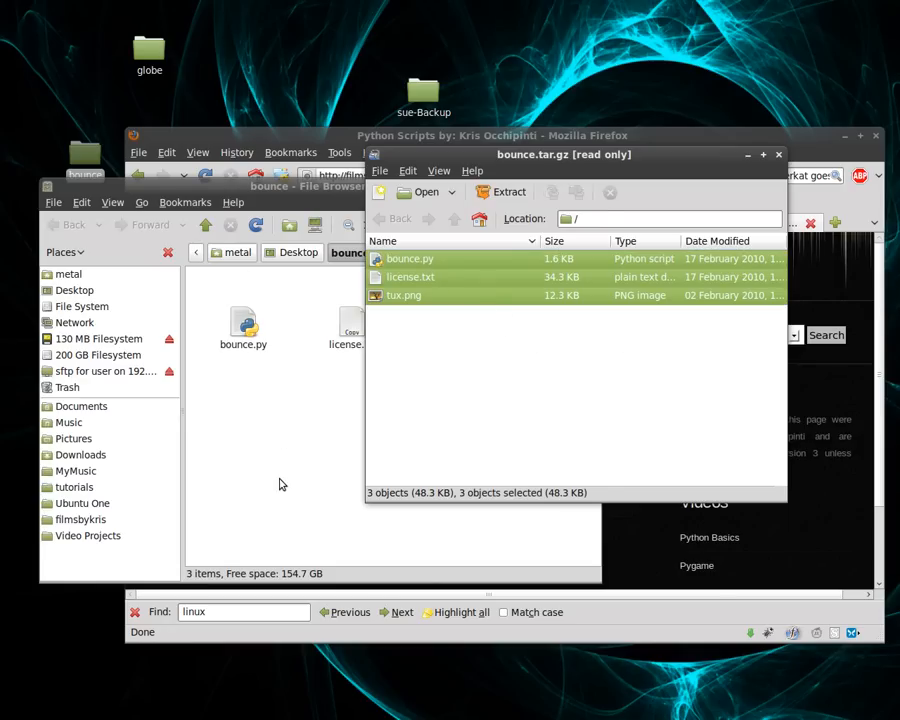
# Step: Launch bounce.py, cancel the first run-or-display prompt, relaunch it and choose Run
pyautogui.doubleClick(242, 320)
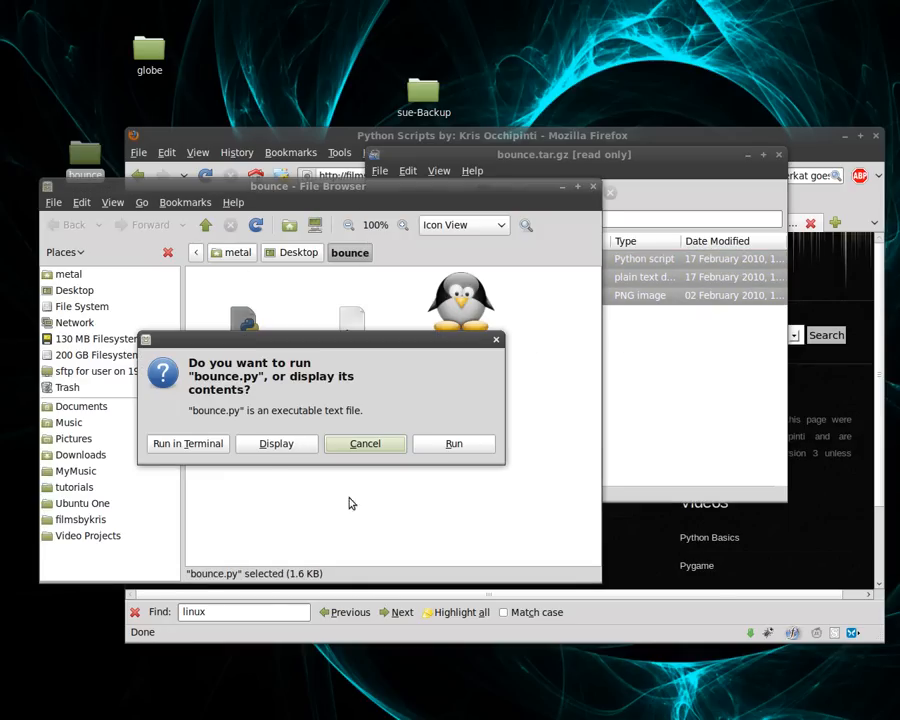
pyautogui.click(276, 444)
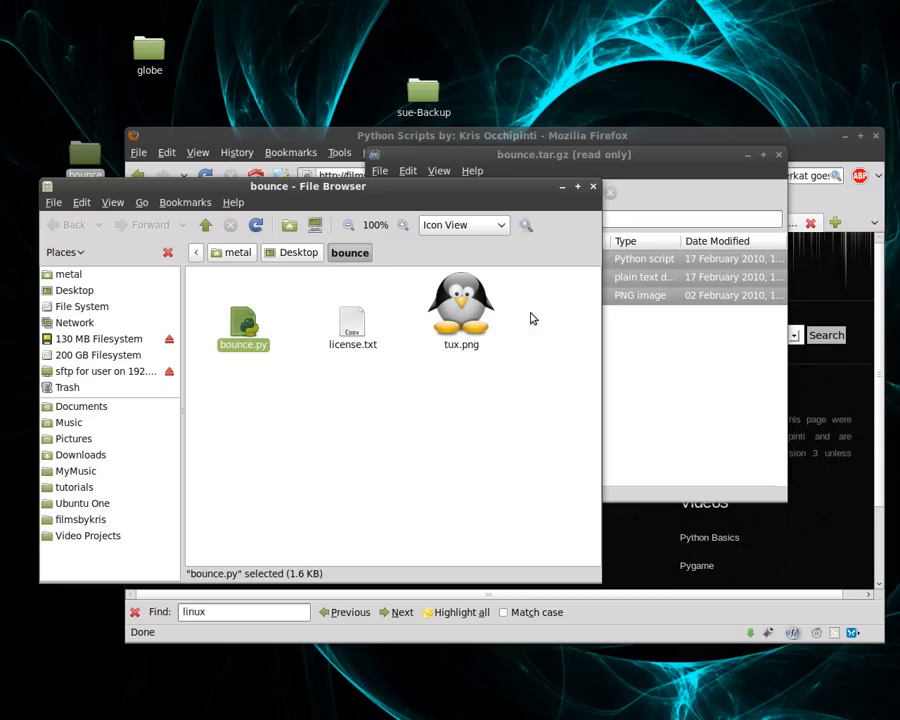
pyautogui.doubleClick(244, 320)
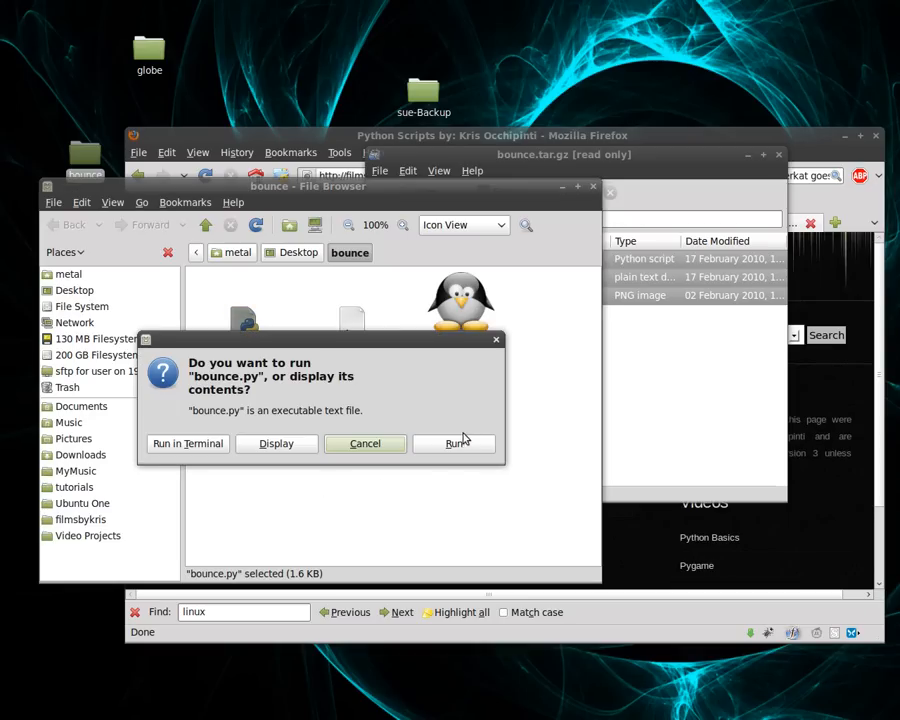
pyautogui.click(452, 444)
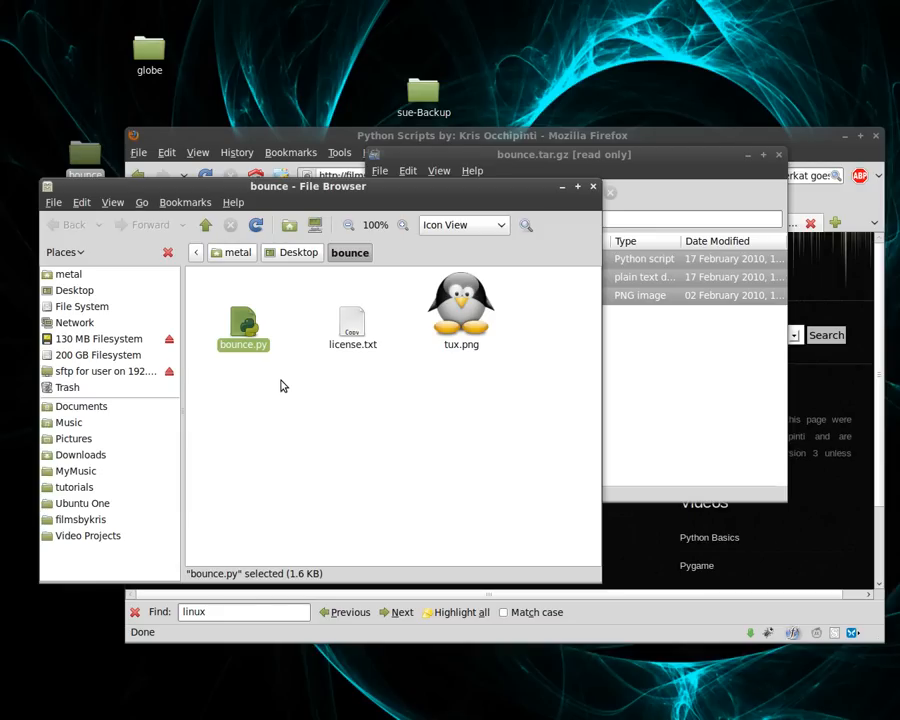
pyautogui.moveTo(584, 238)
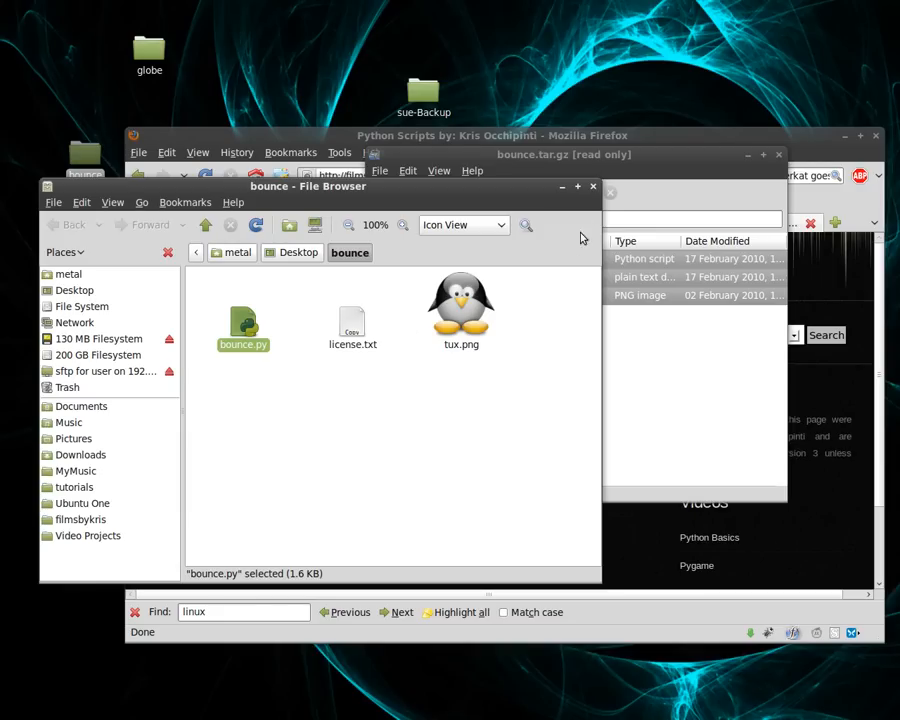